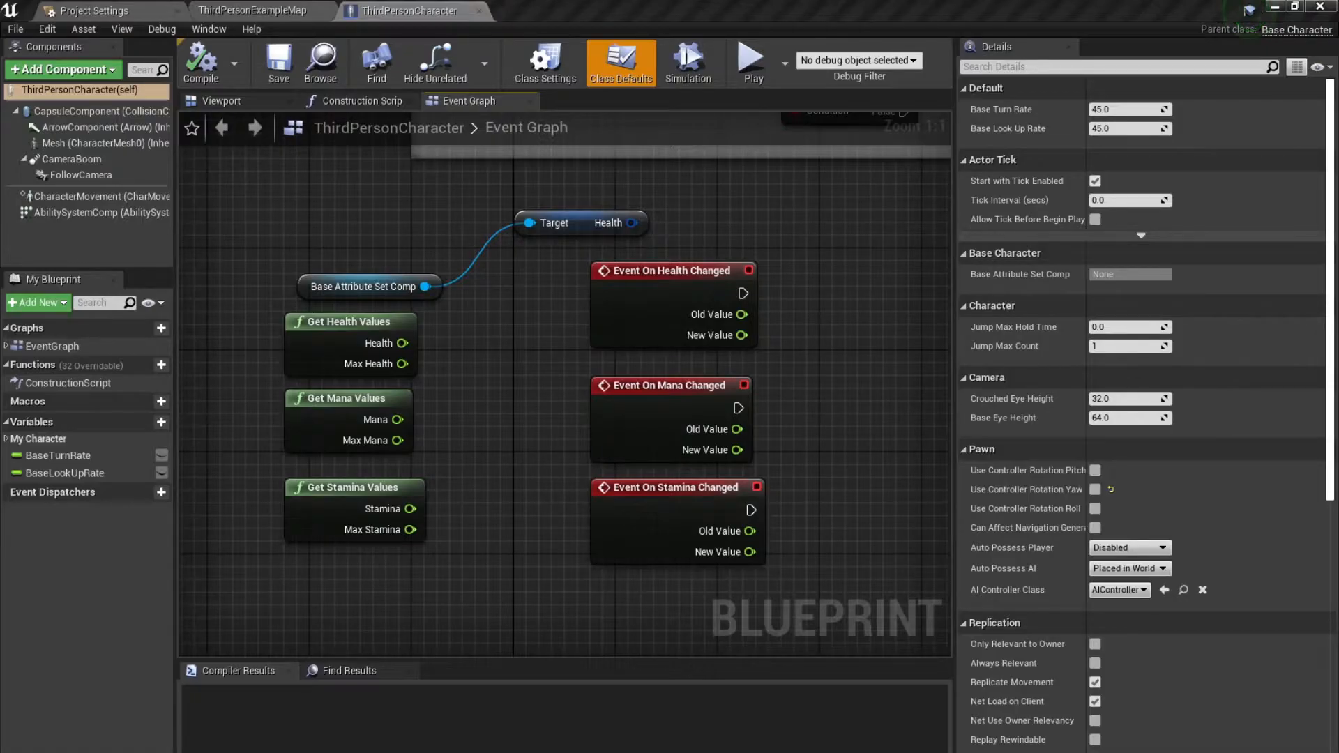
pyautogui.moveTo(484, 528)
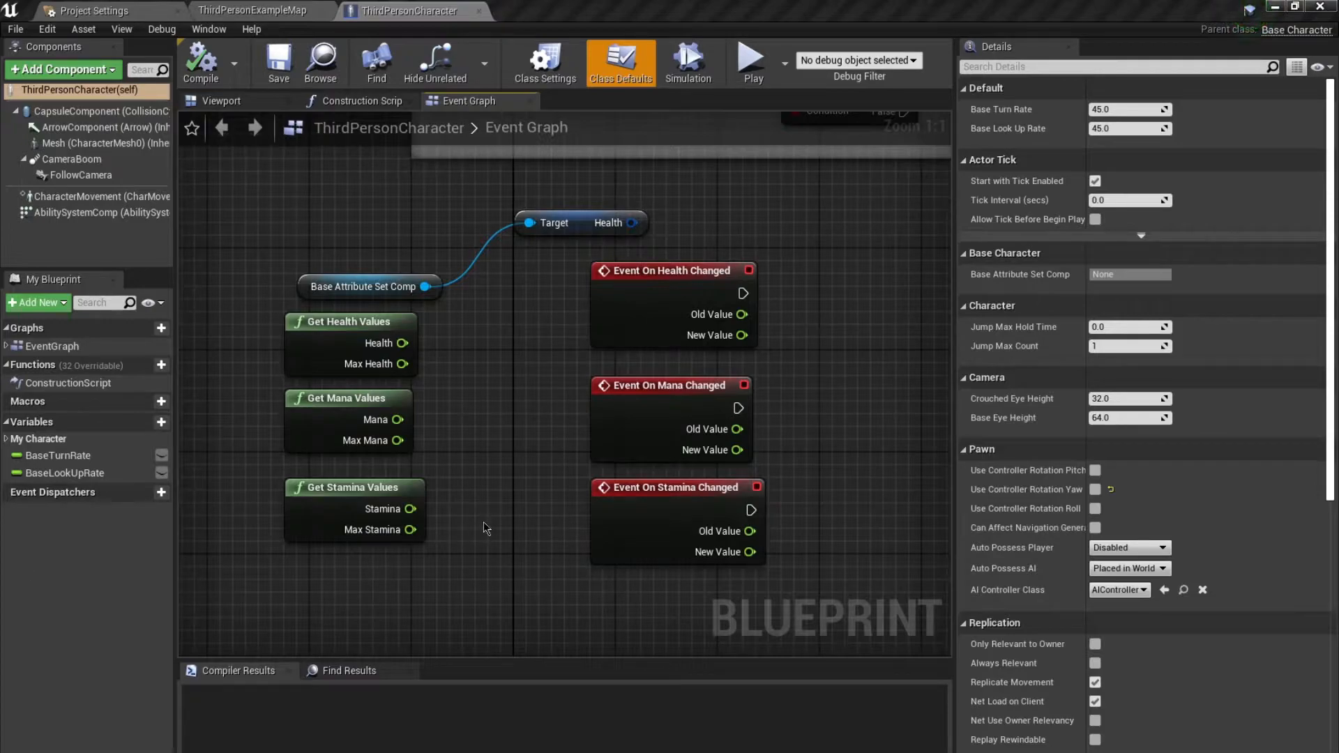
pyautogui.moveTo(561, 578)
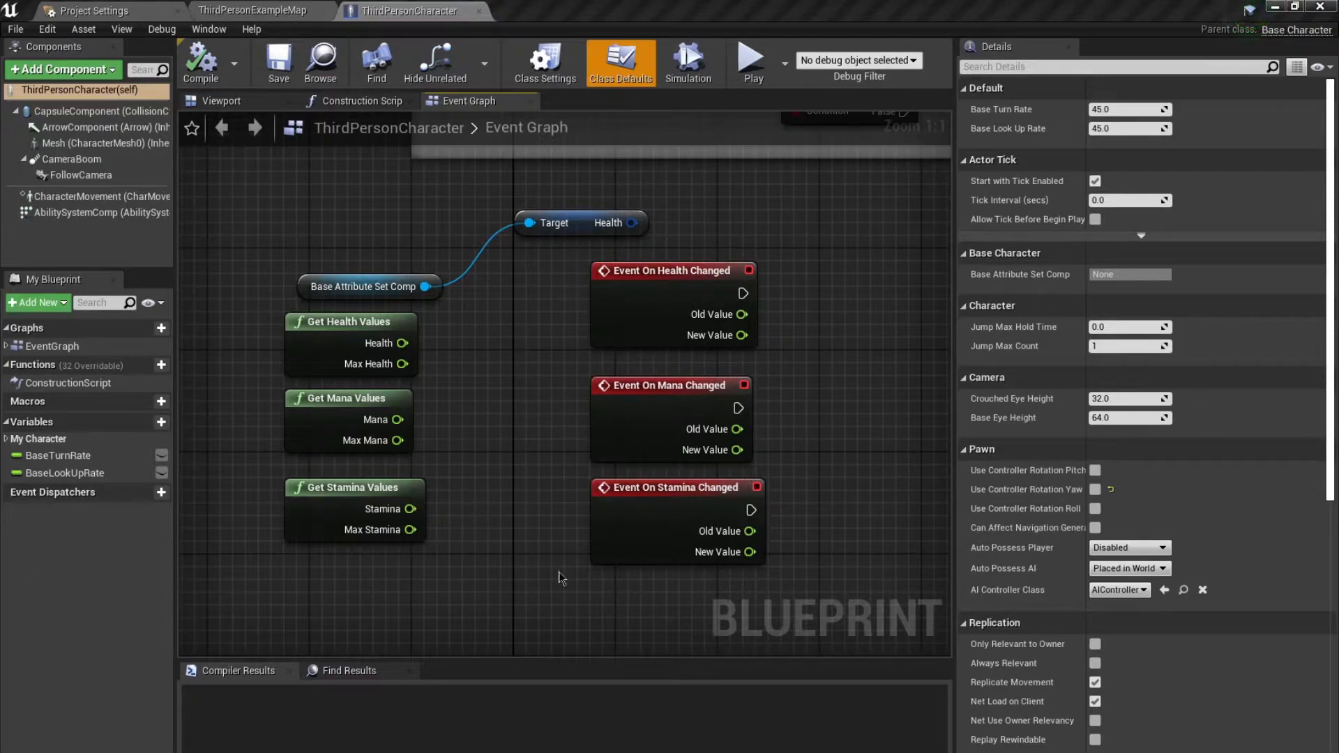
pyautogui.moveTo(716, 740)
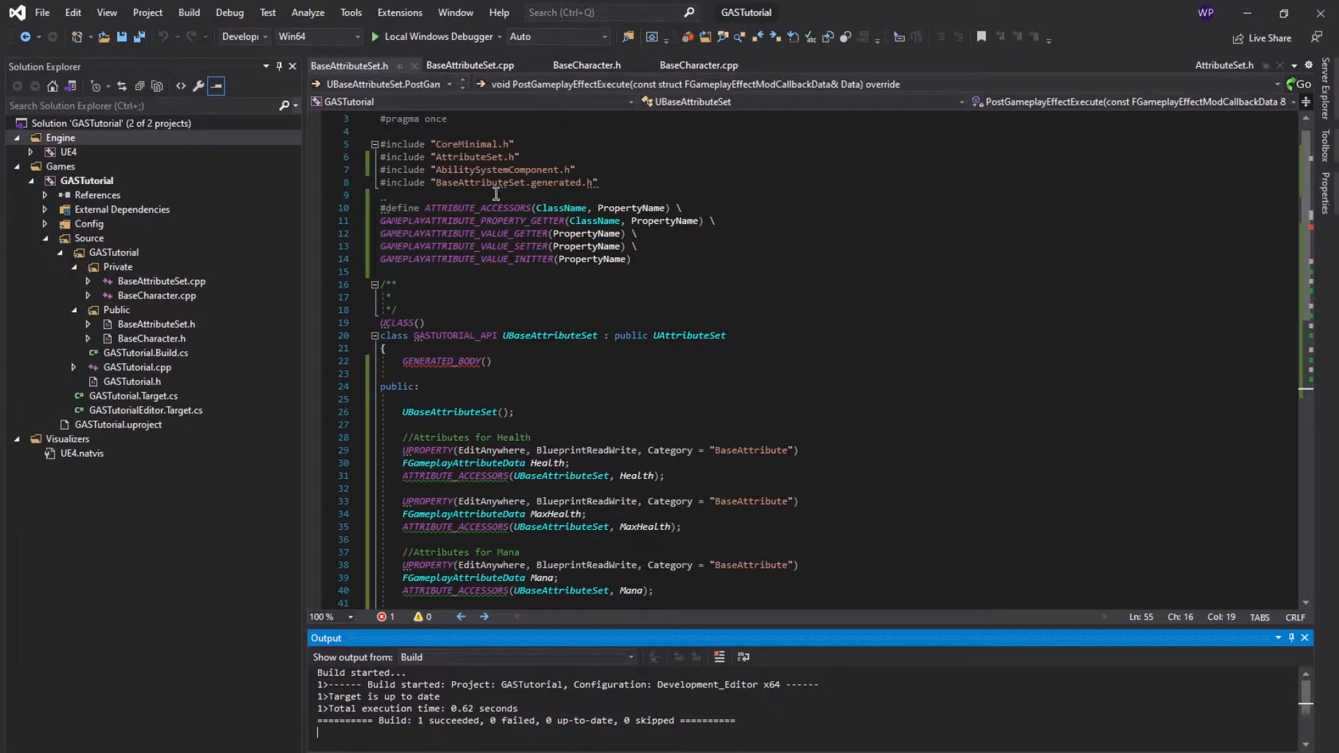
# - Scroll through BaseAttributeSet.h to view the MaxMana, Stamina and MaxStamina declarations and accessor macro
pyautogui.scroll(-3)
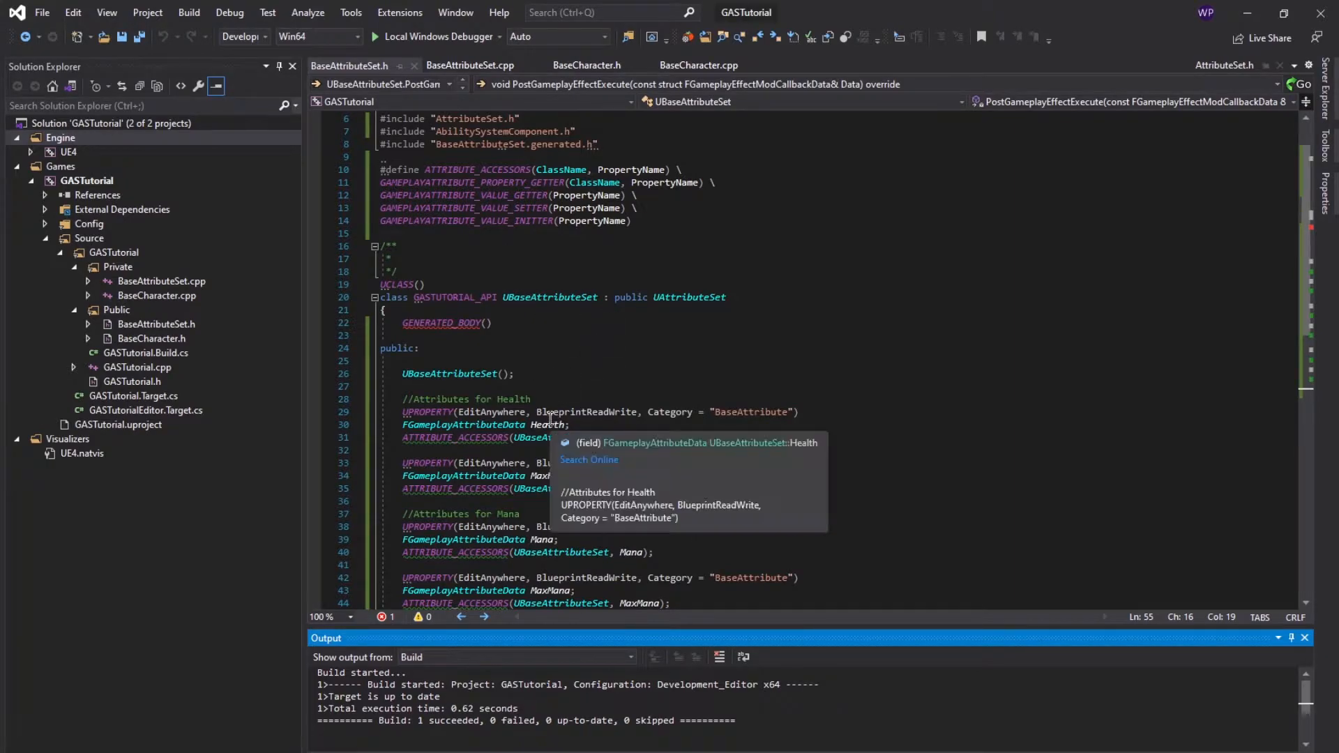
pyautogui.moveTo(639, 265)
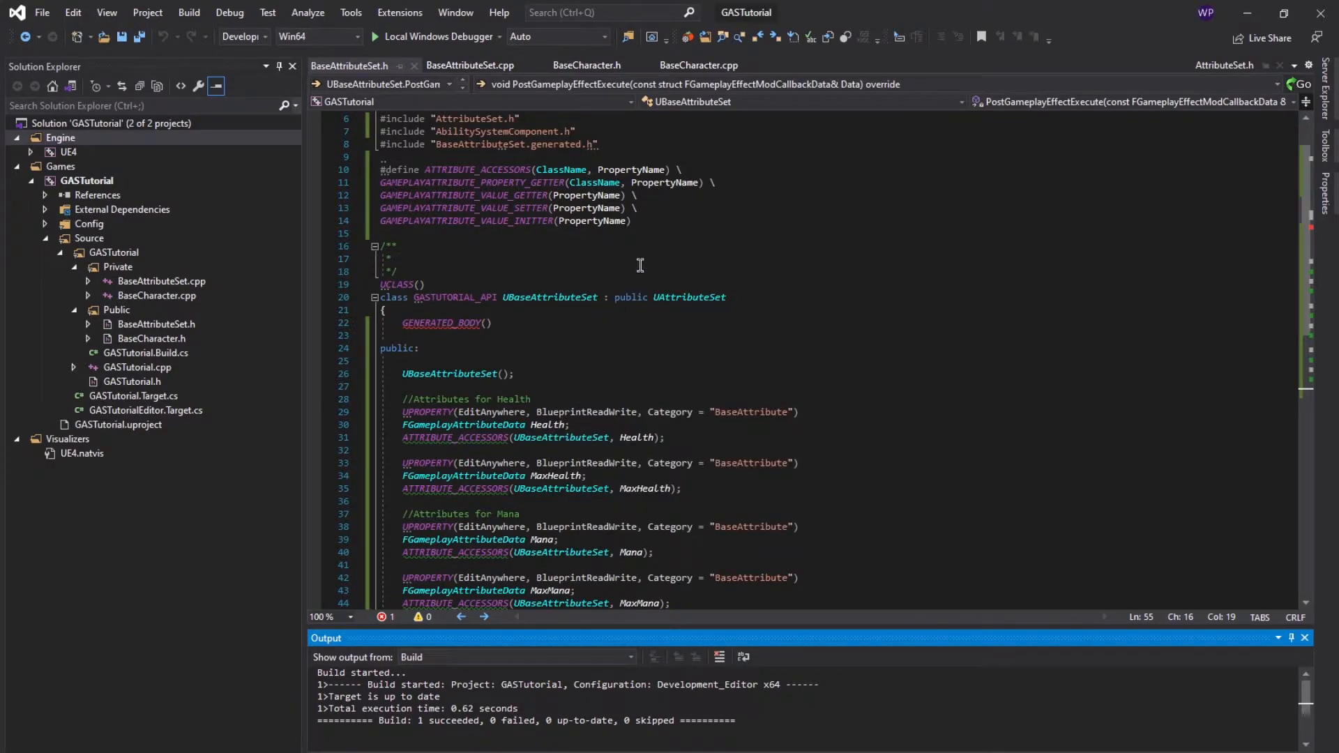
pyautogui.scroll(-3)
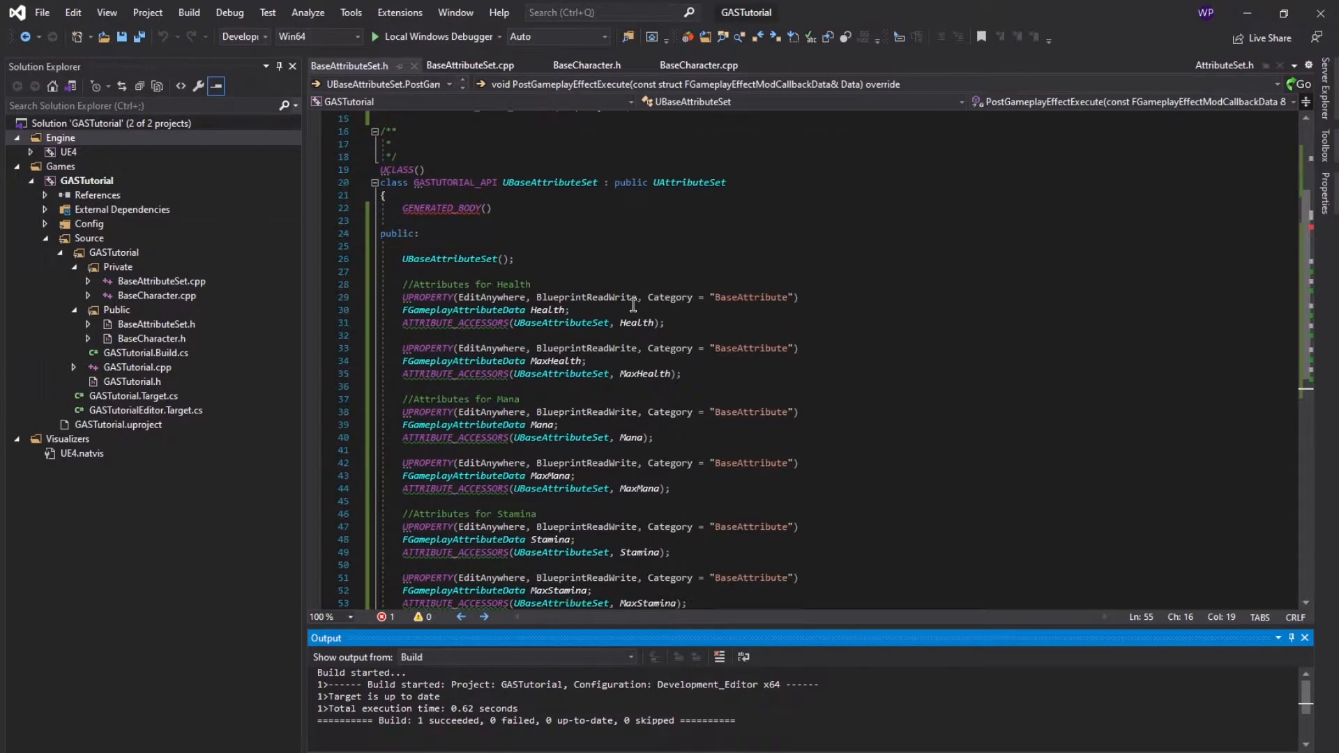
pyautogui.scroll(3)
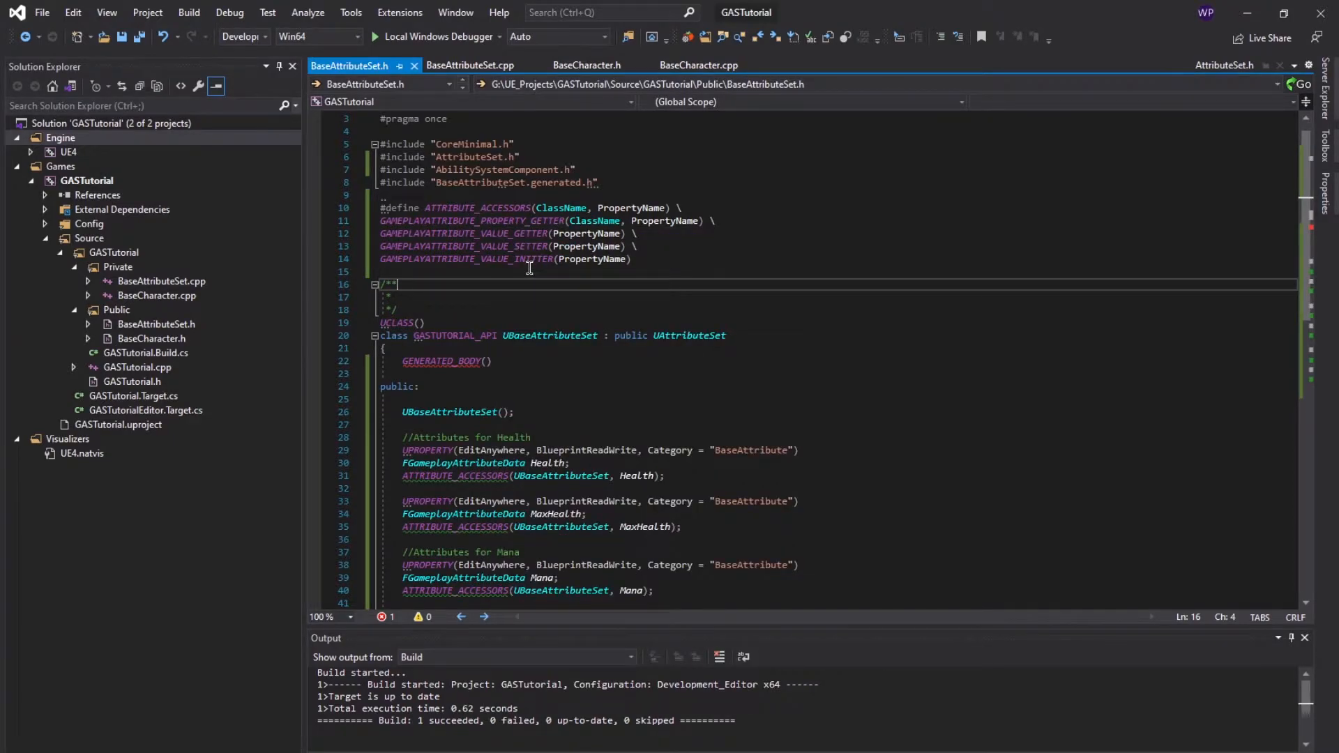
pyautogui.scroll(-3)
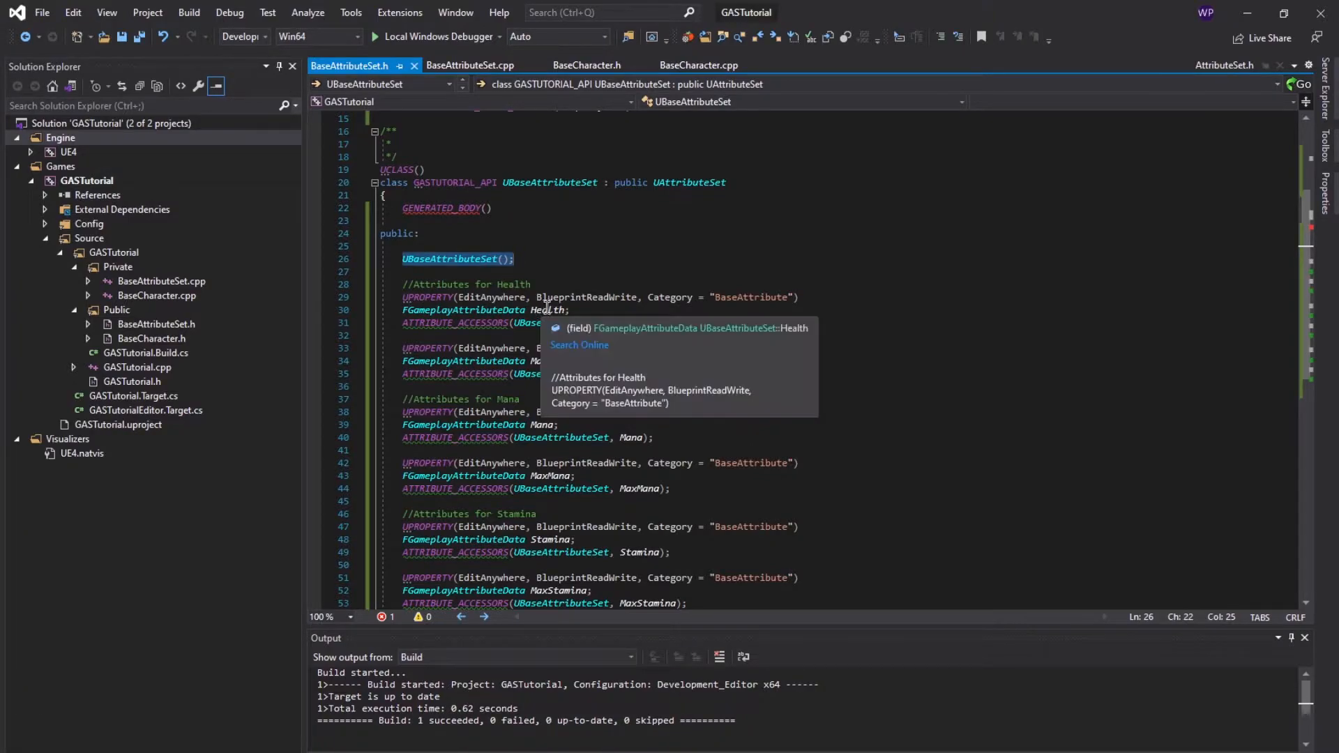
pyautogui.moveTo(581, 334)
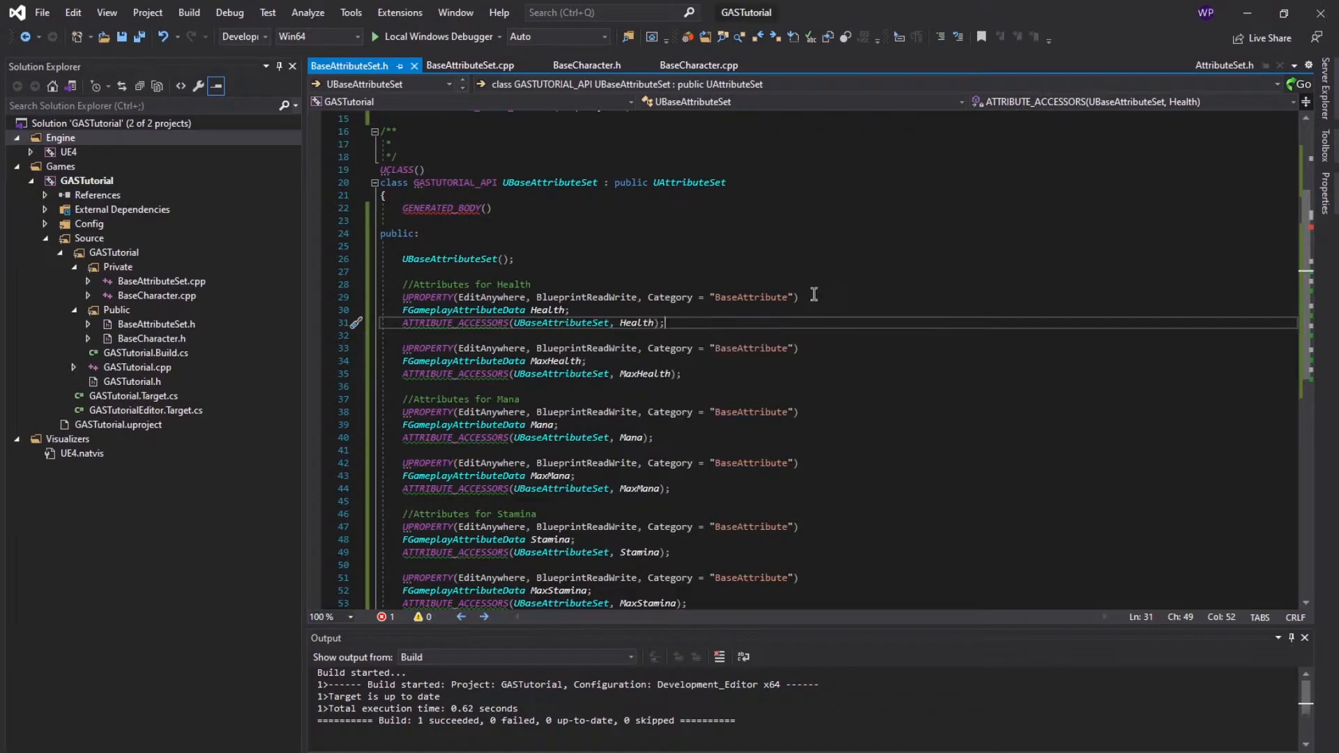
pyautogui.moveTo(767, 240)
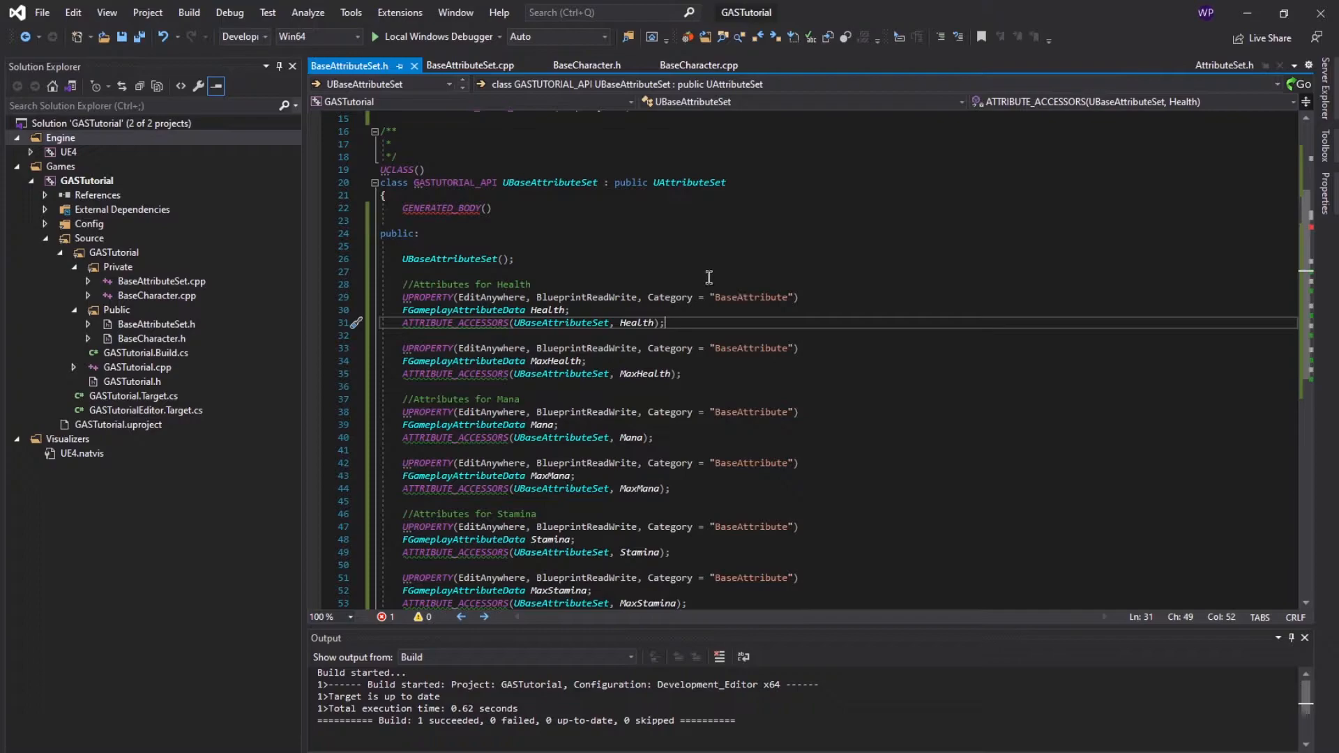
pyautogui.moveTo(587, 257)
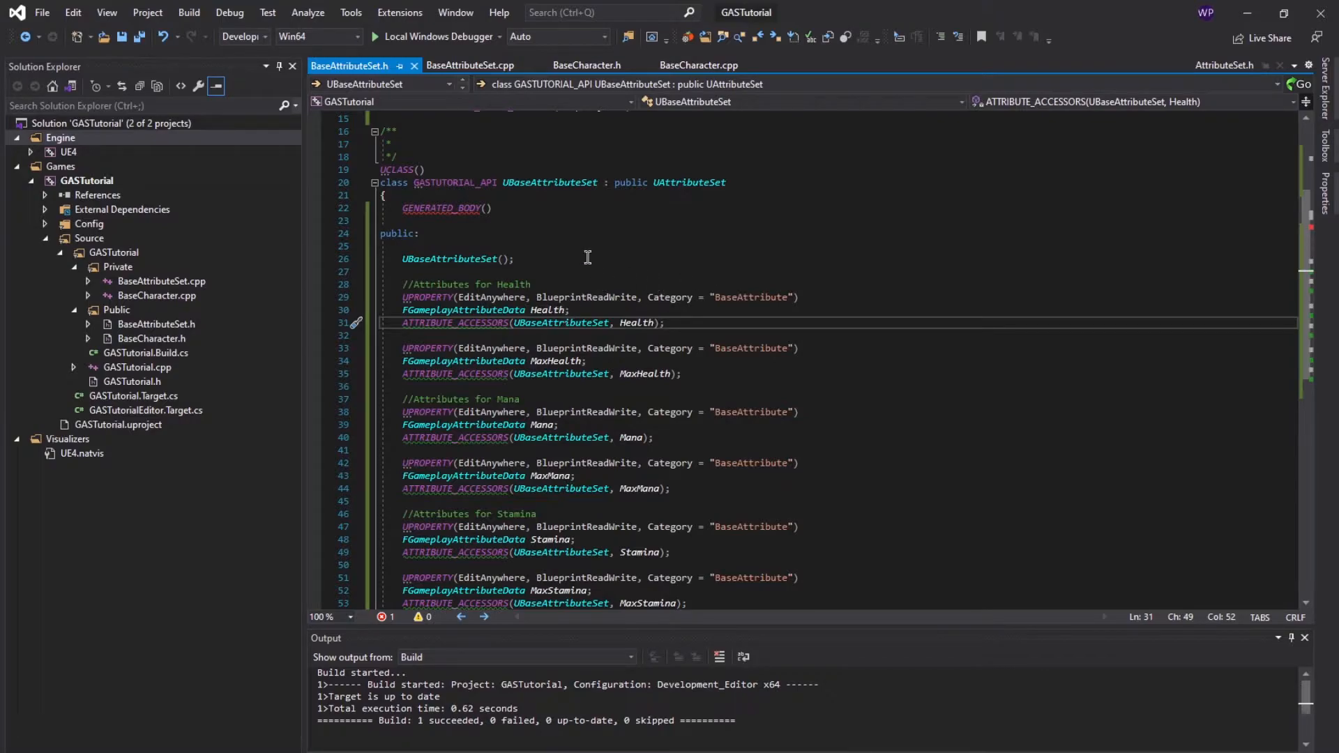
pyautogui.moveTo(578, 252)
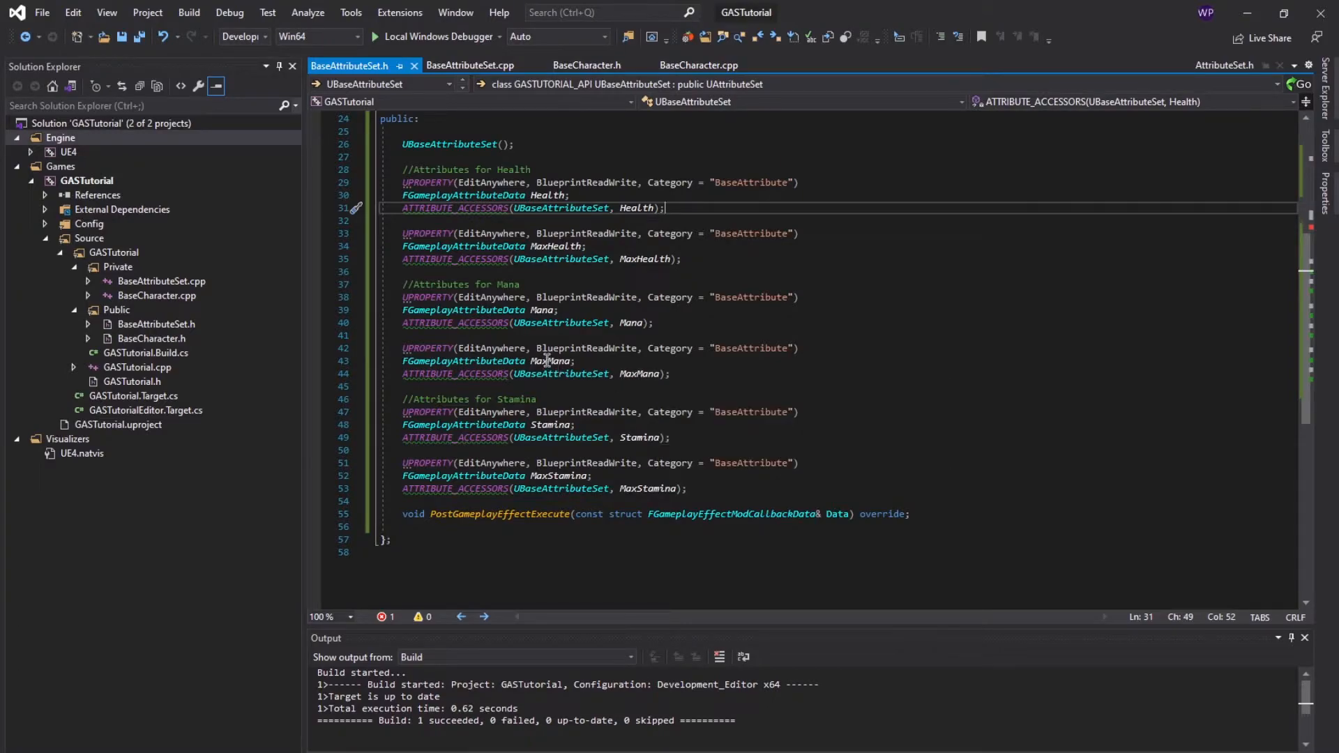
pyautogui.moveTo(563, 334)
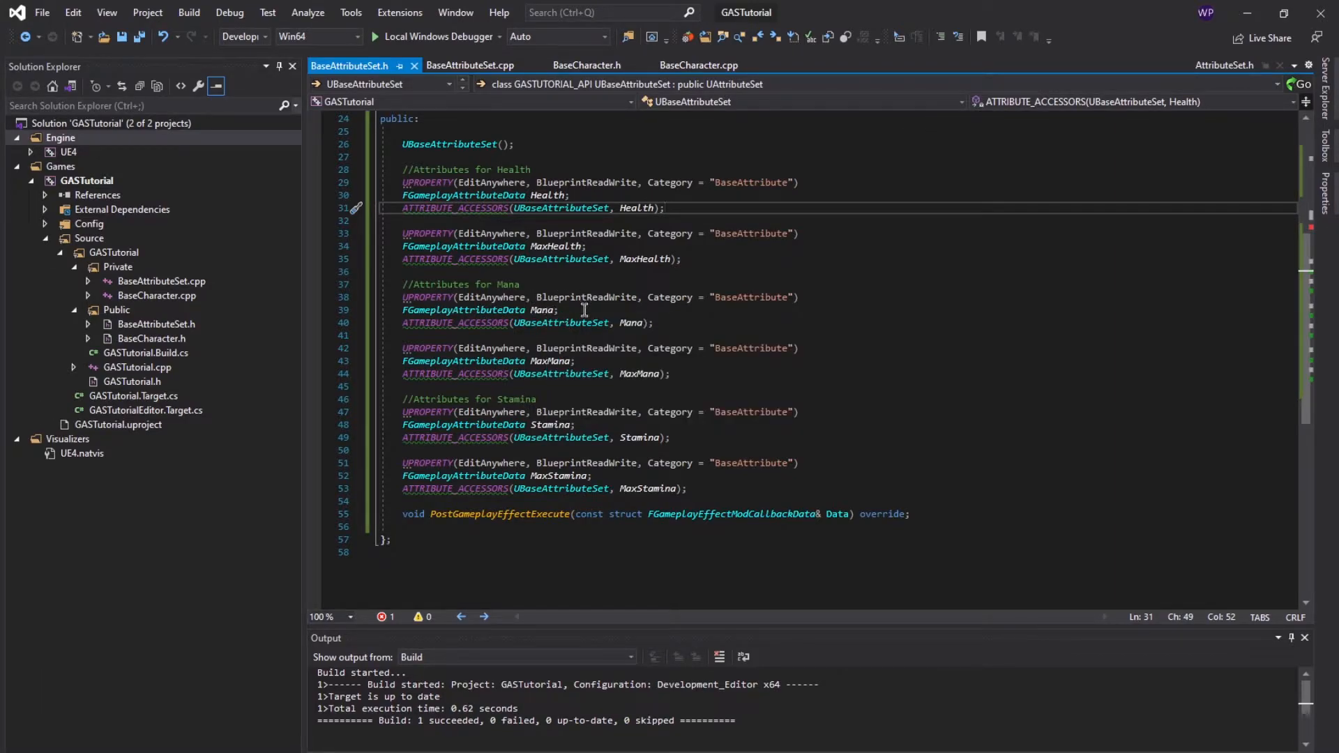
pyautogui.moveTo(565, 341)
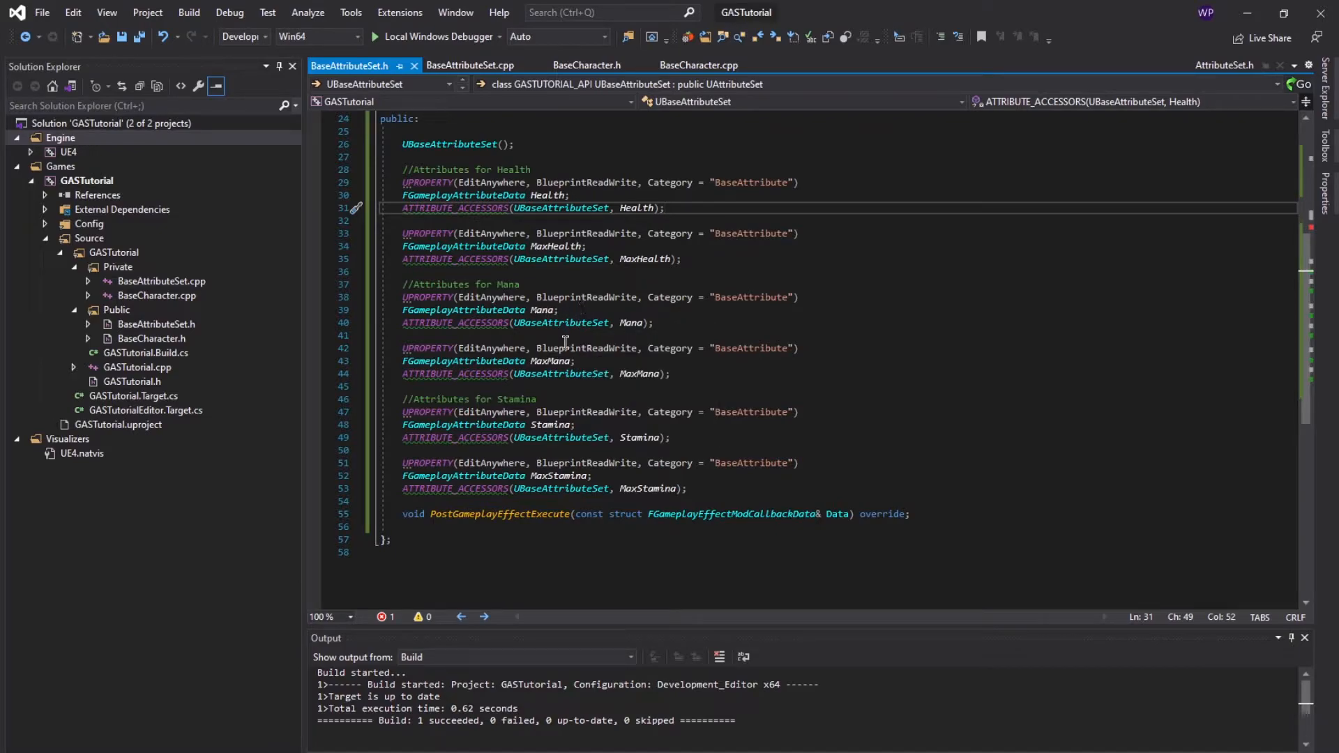
pyautogui.moveTo(576, 307)
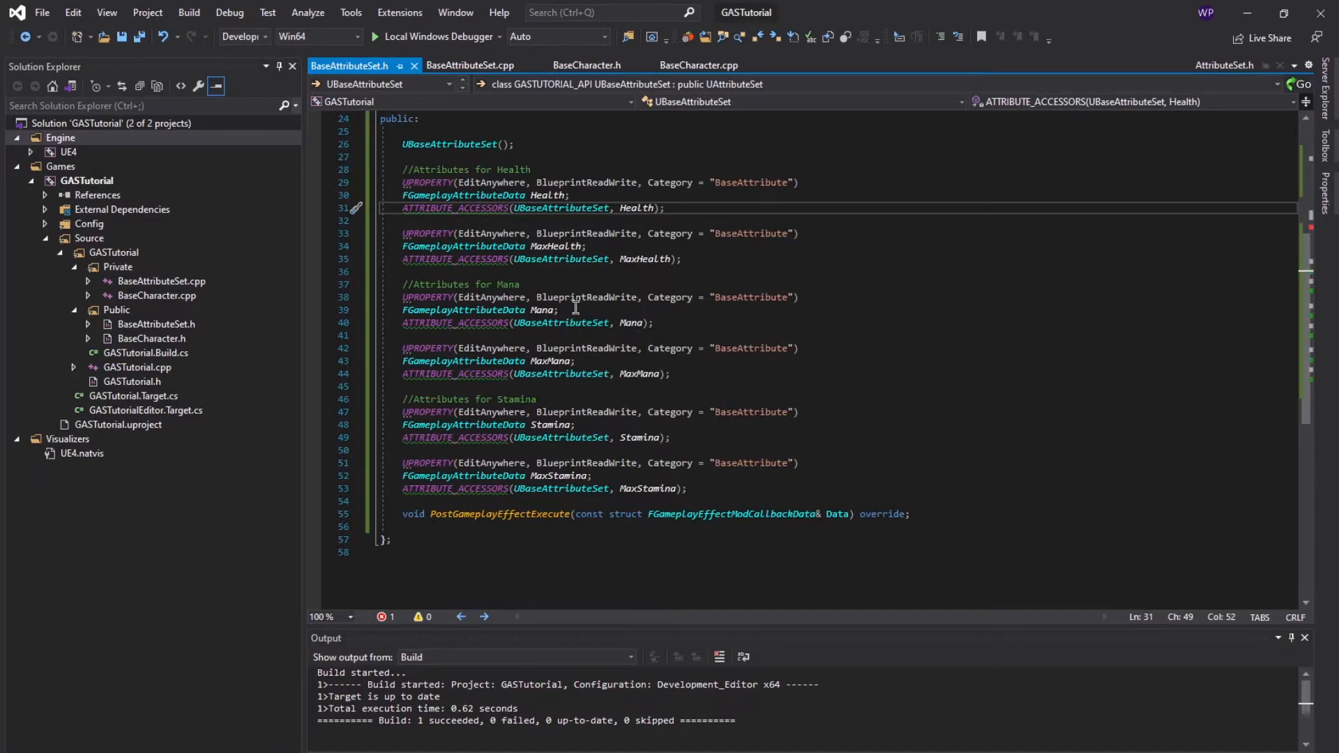
pyautogui.moveTo(574, 323)
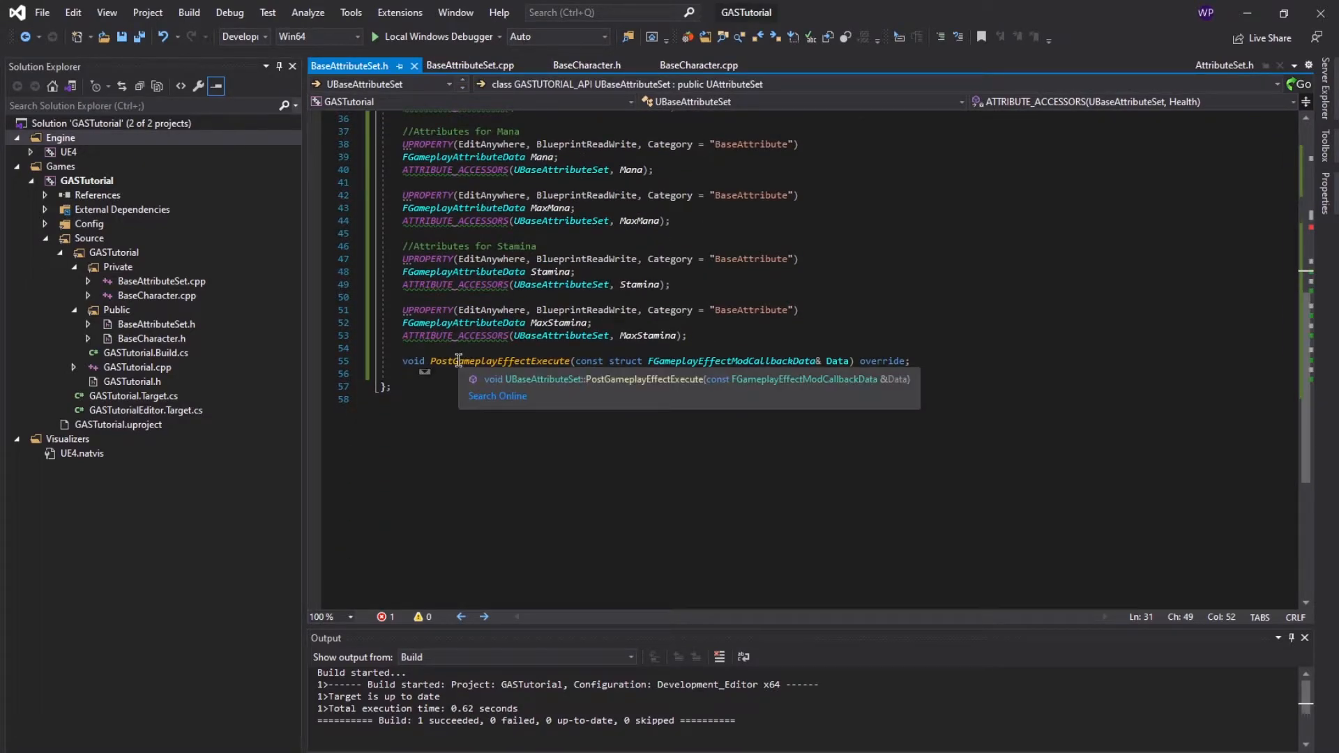
pyautogui.moveTo(572, 360)
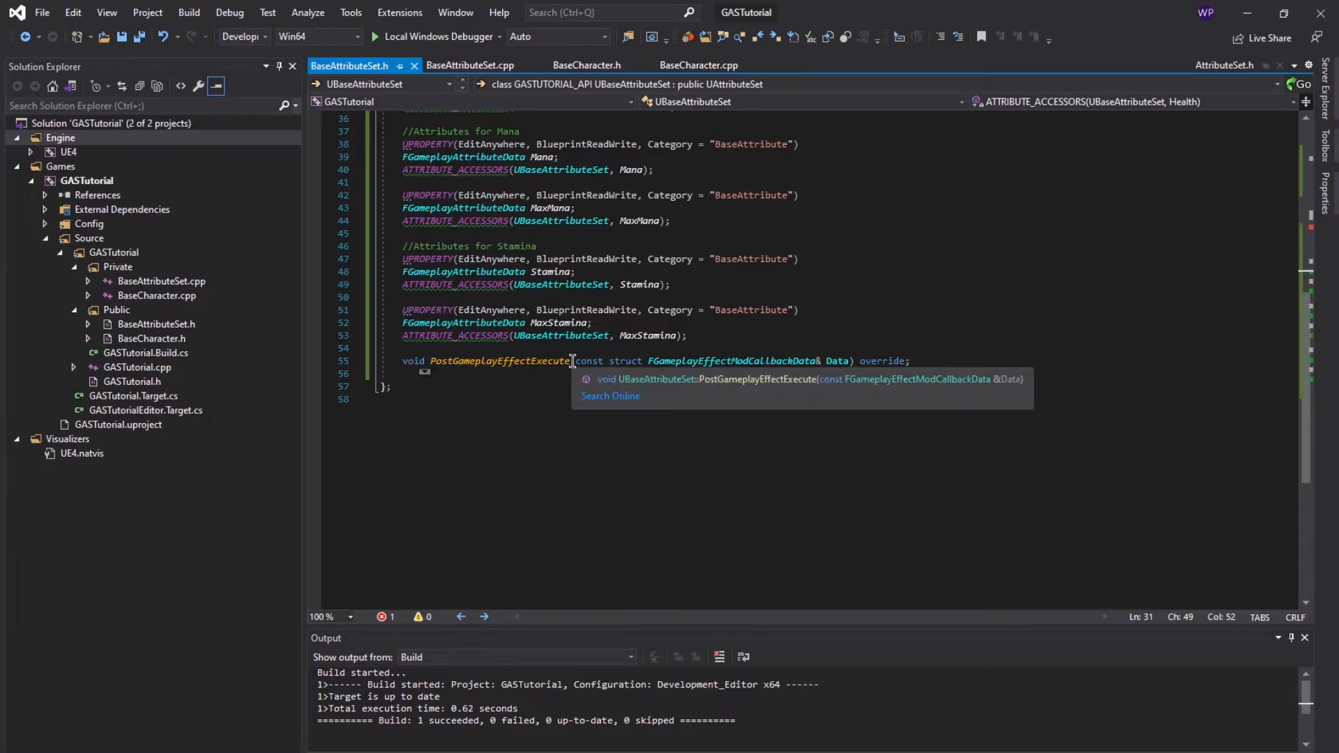
pyautogui.moveTo(633, 292)
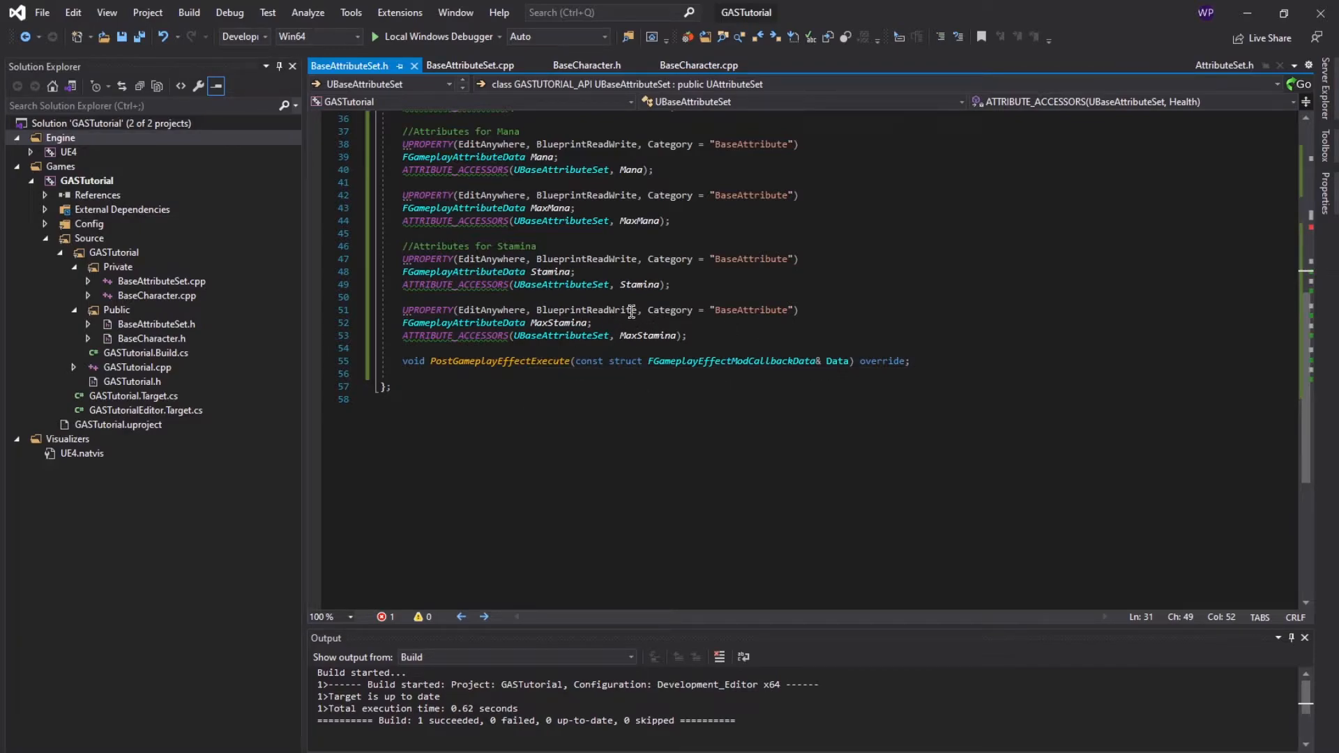
# - Show BaseAttributeSet.cpp with PostGameplayEffectExecute clamping Health, Mana and Stamina
pyautogui.click(471, 64)
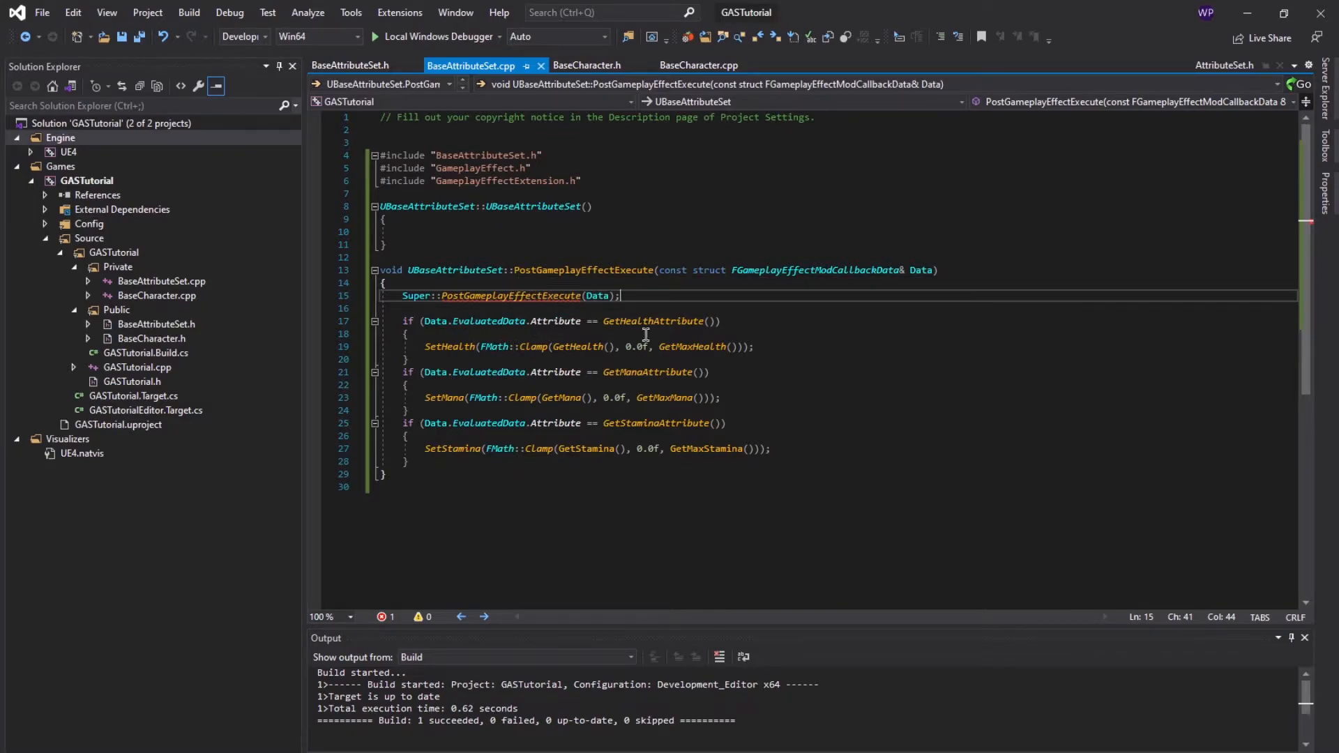
pyautogui.moveTo(642, 321)
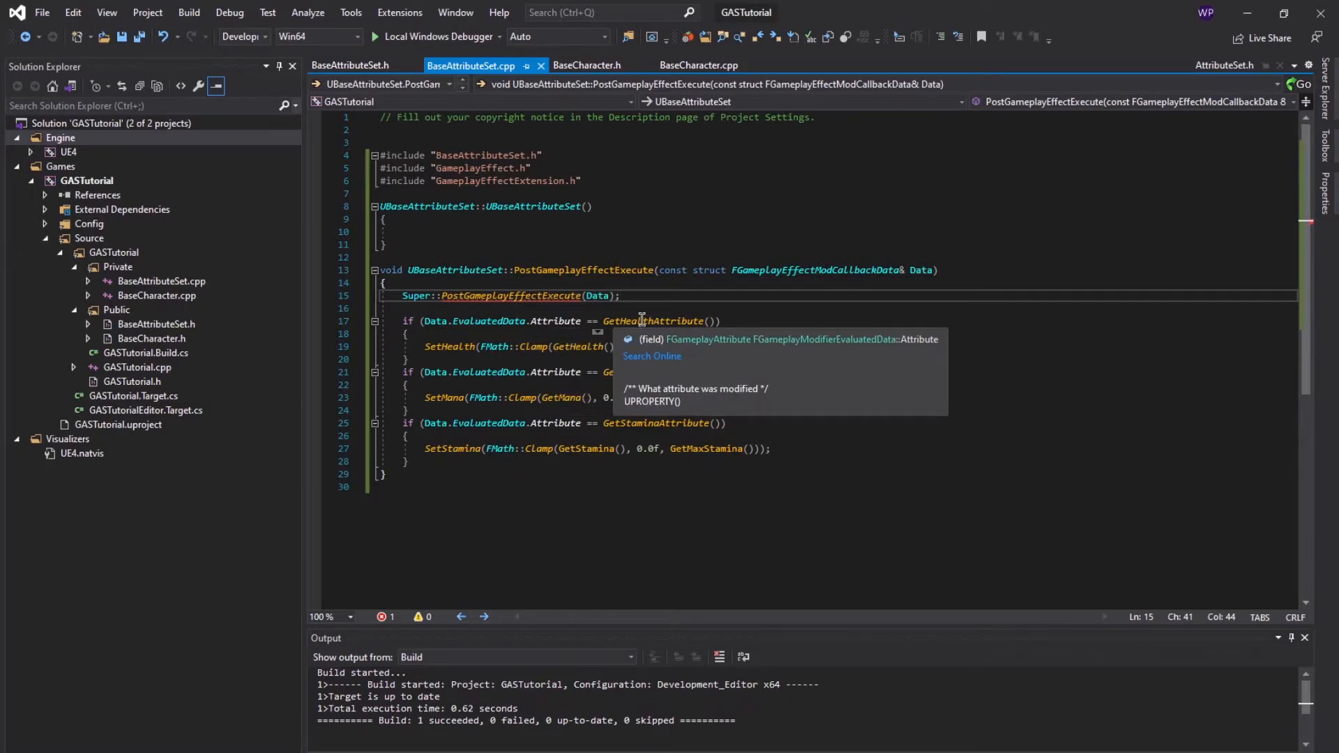
pyautogui.moveTo(614, 334)
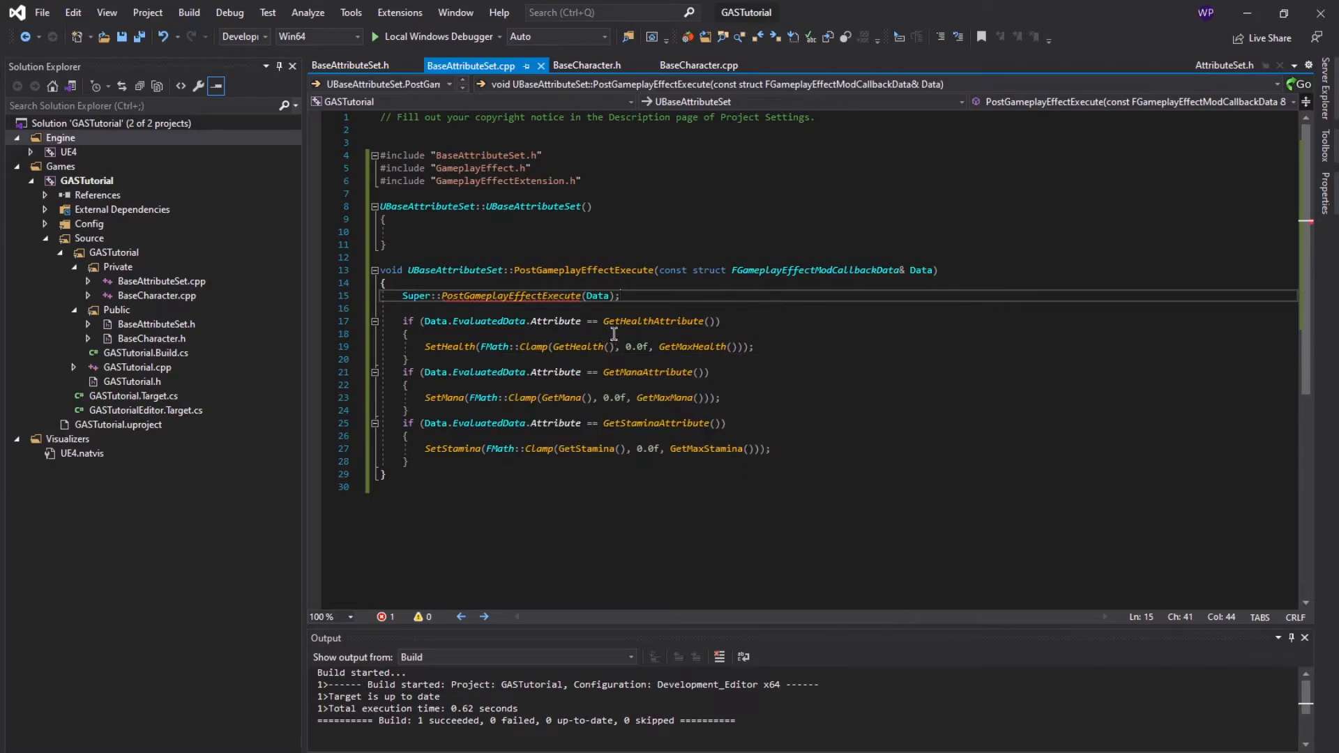
pyautogui.moveTo(691, 346)
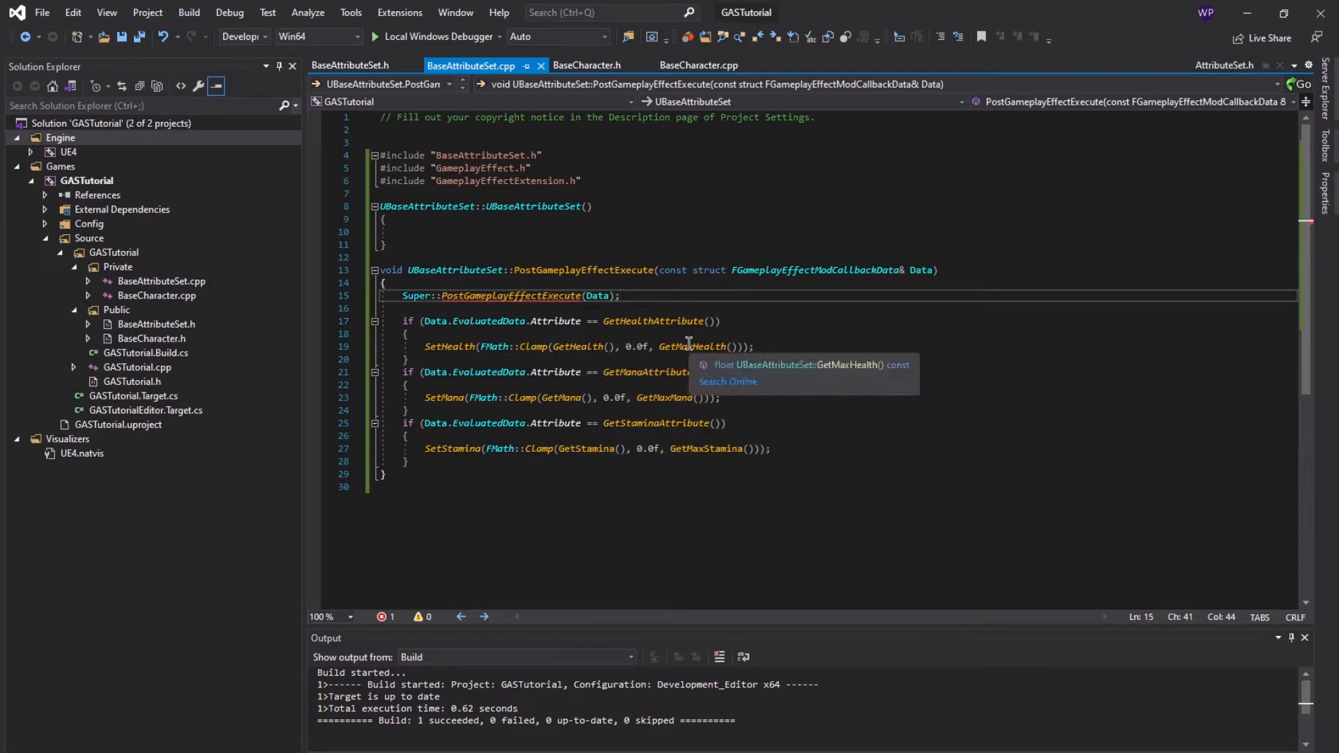
pyautogui.moveTo(665, 397)
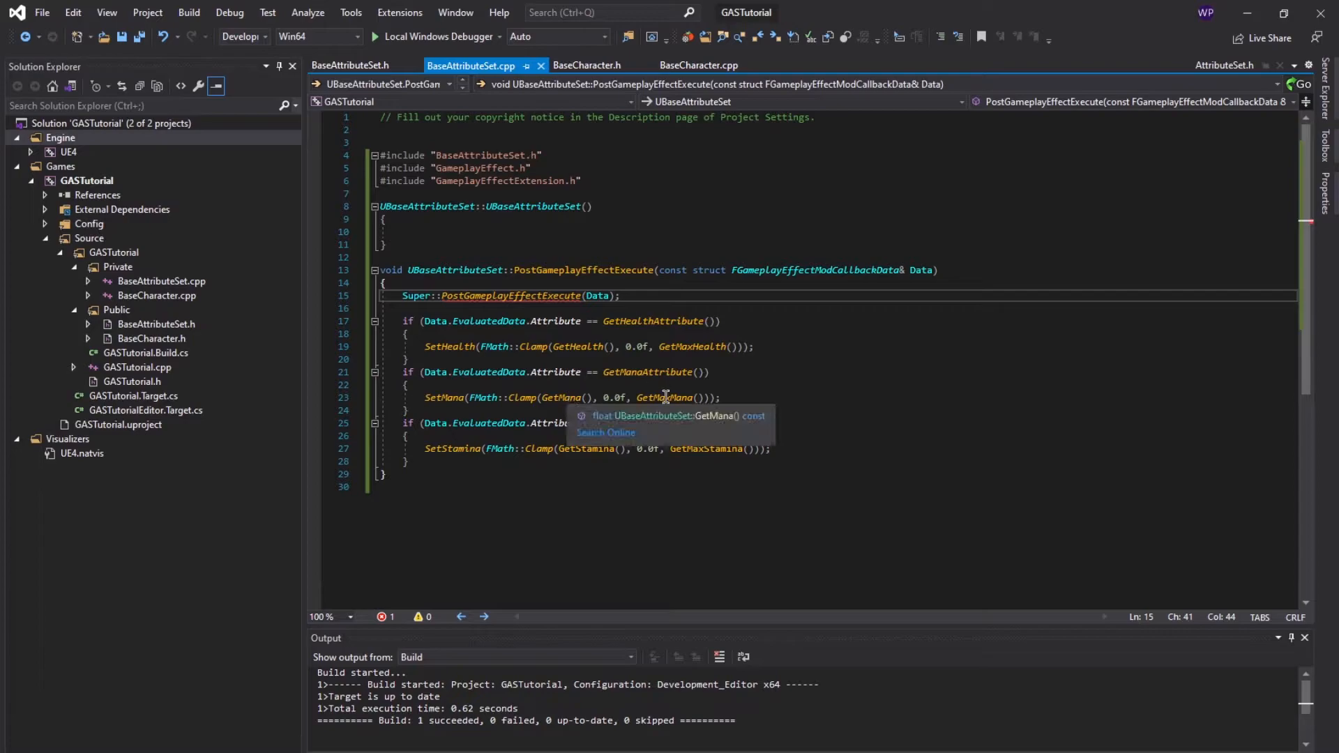
pyautogui.moveTo(680, 173)
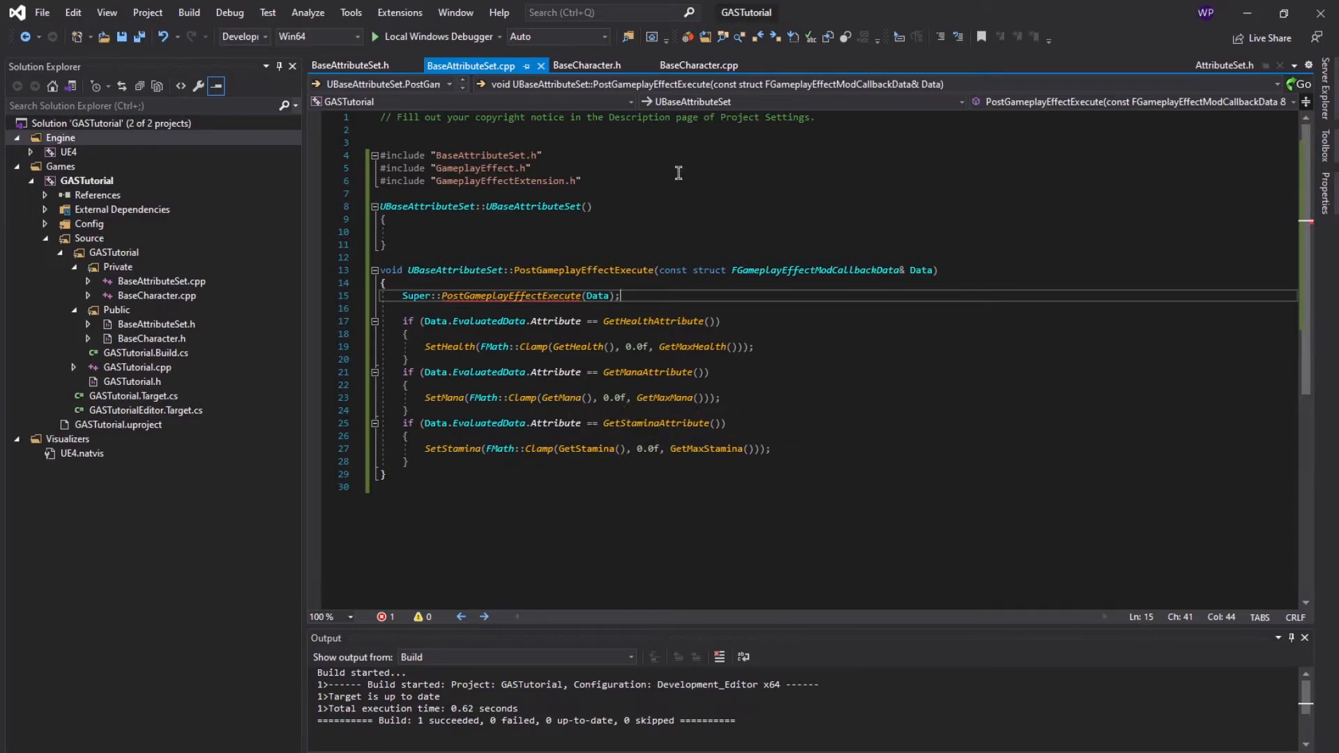
# - Show BaseCharacter.h with the UBaseAttributeSet forward declaration above ABaseCharacter
pyautogui.click(585, 64)
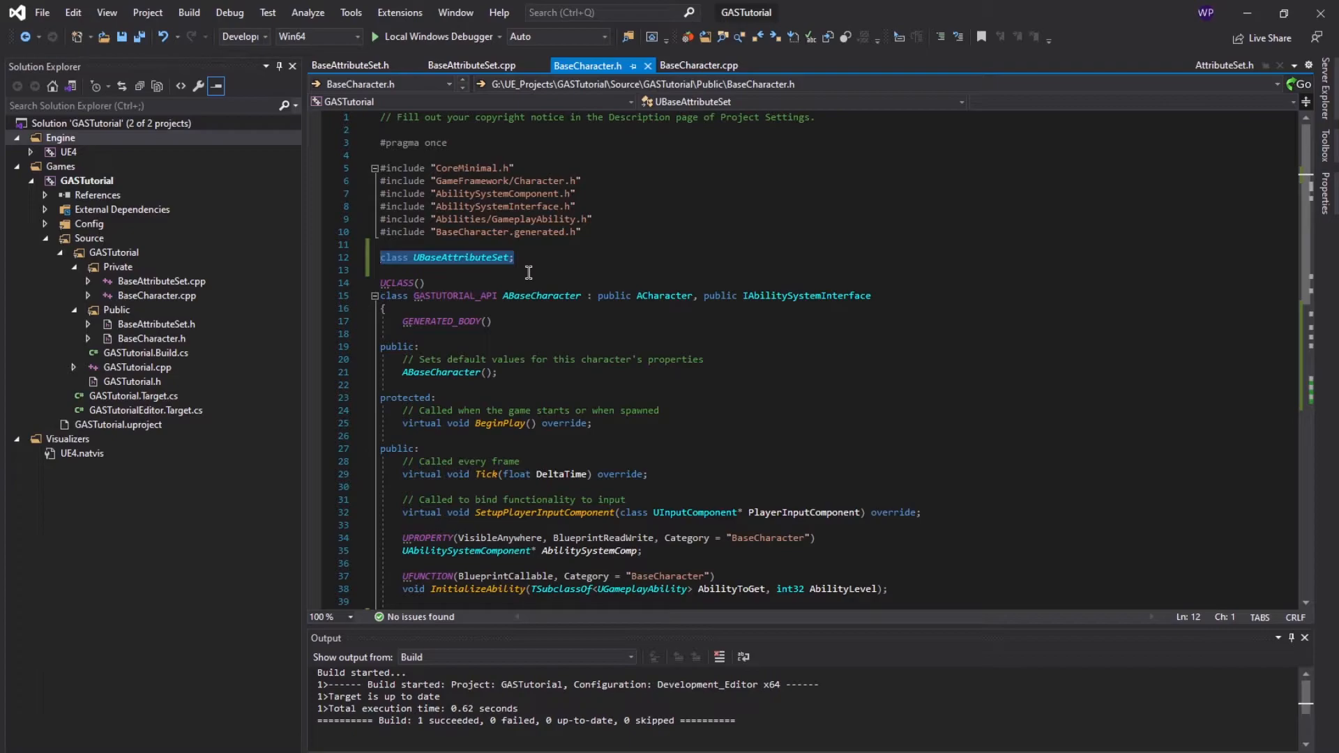
pyautogui.scroll(-3)
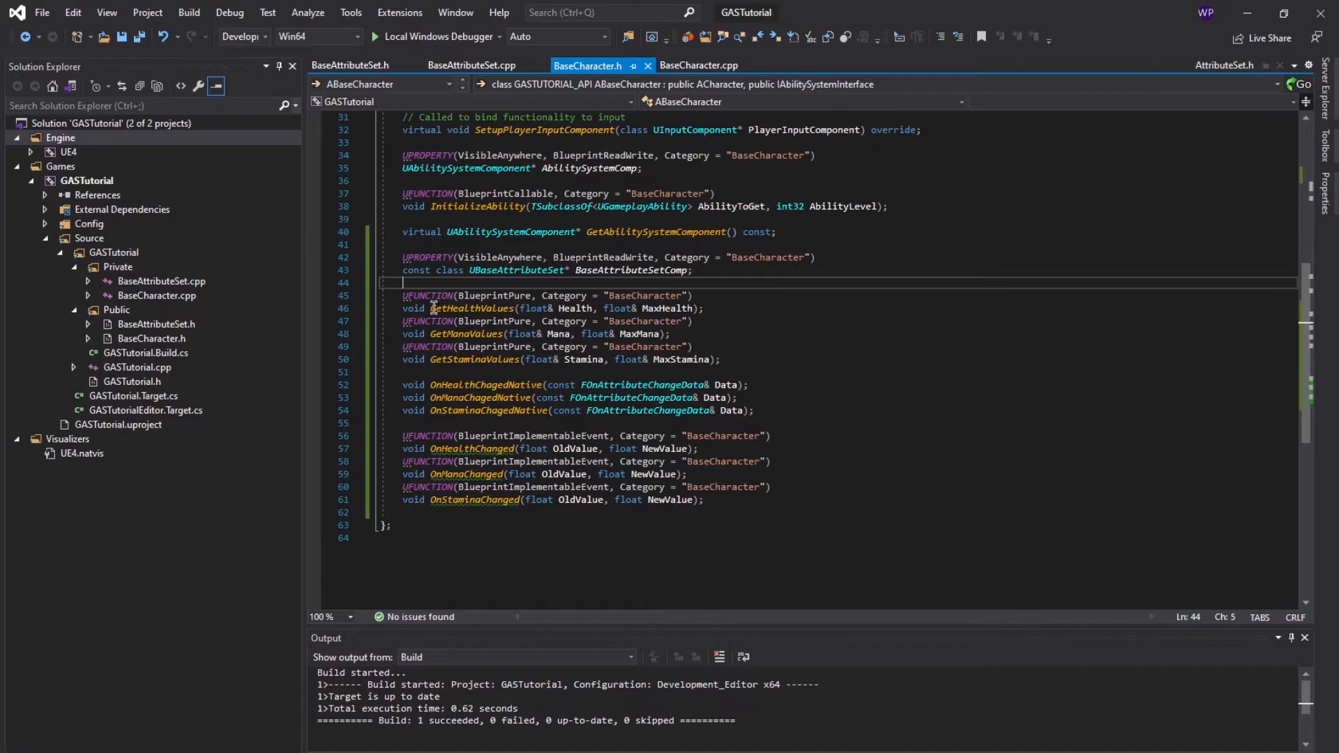
pyautogui.moveTo(431, 308); pyautogui.dragTo(720, 360)
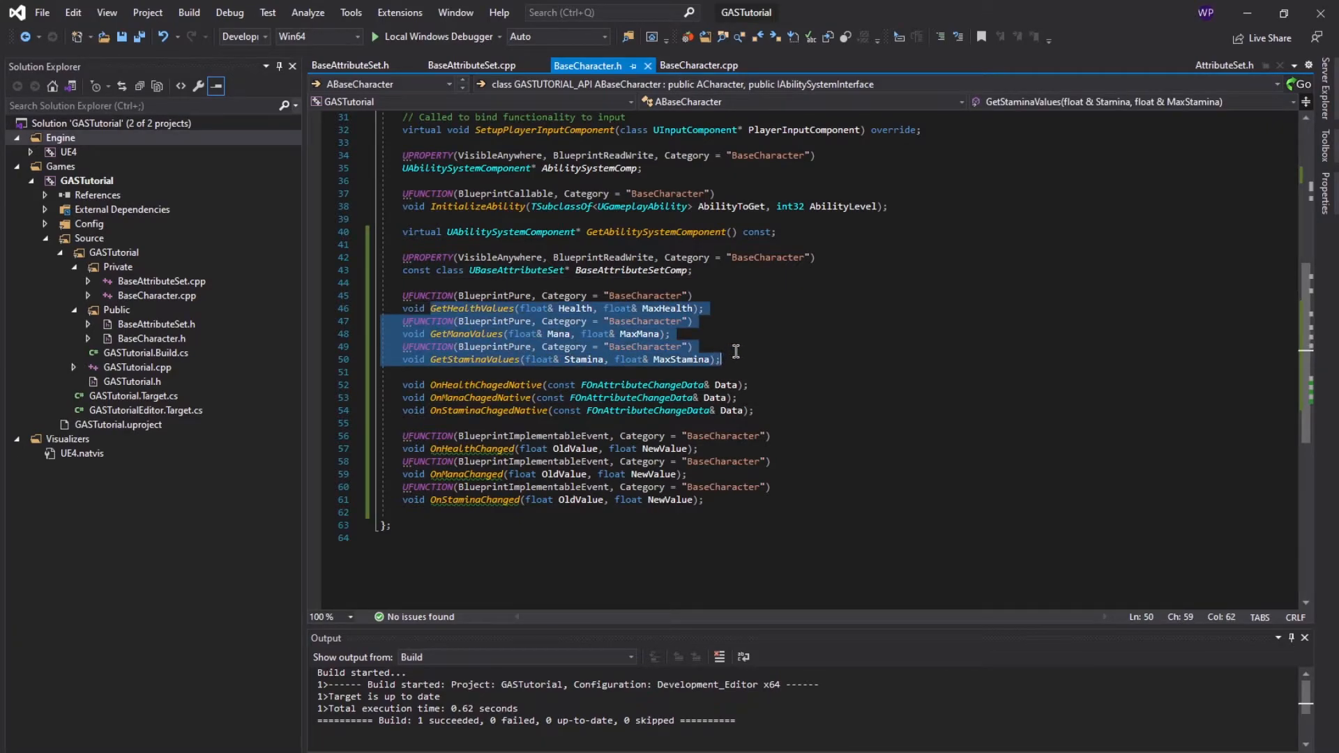
pyautogui.moveTo(614, 371)
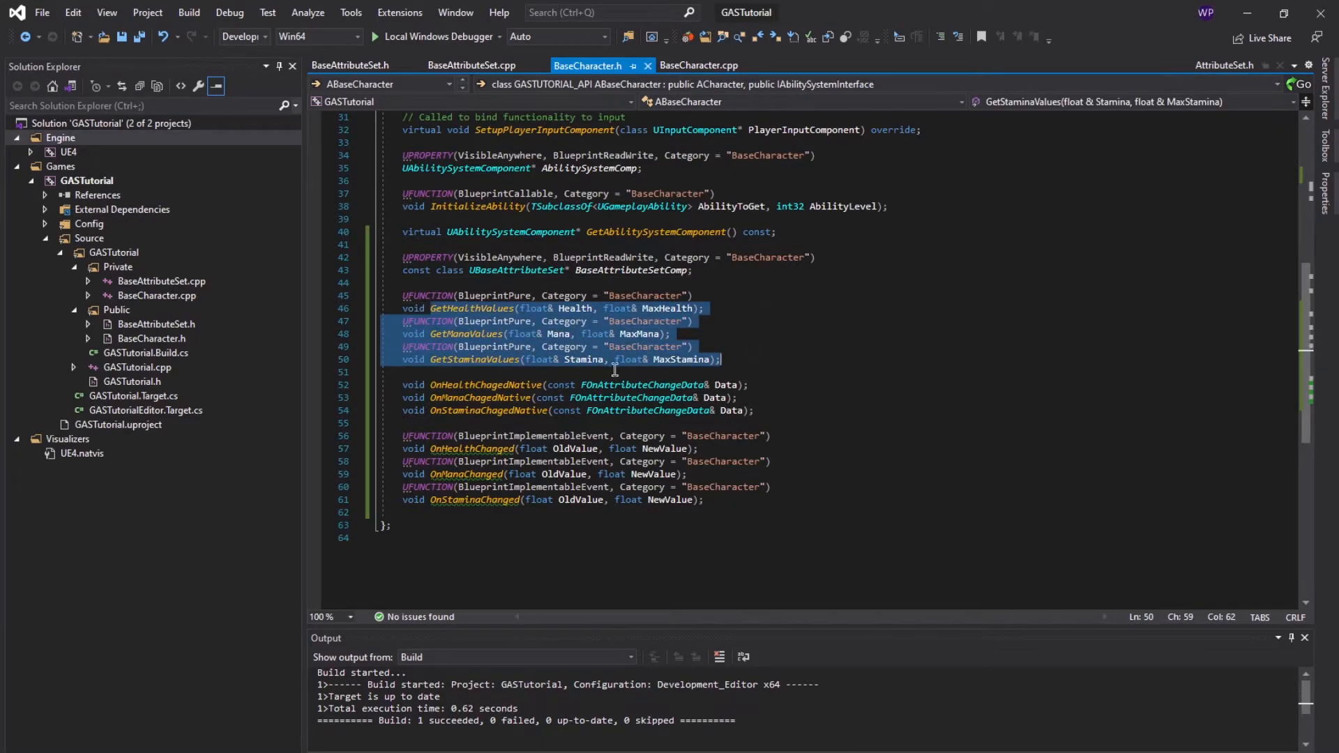
pyautogui.scroll(-3)
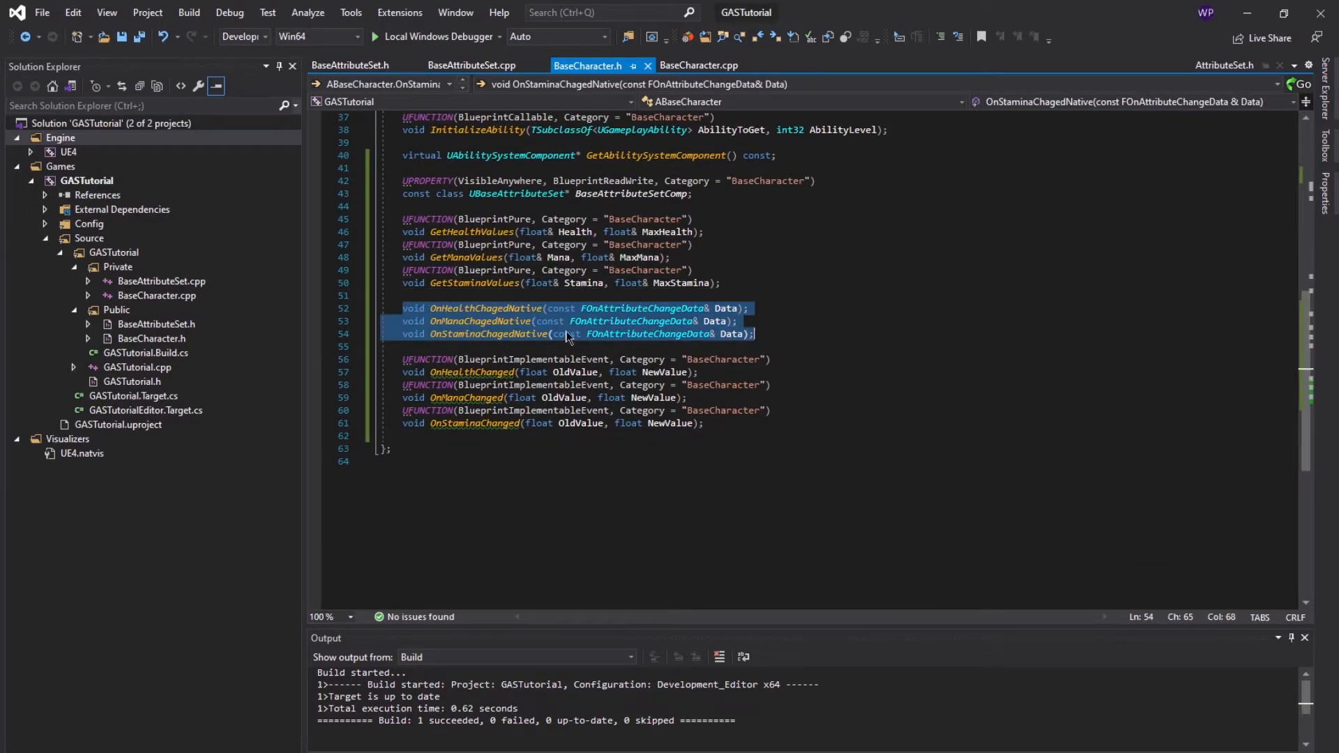
pyautogui.click(470, 66)
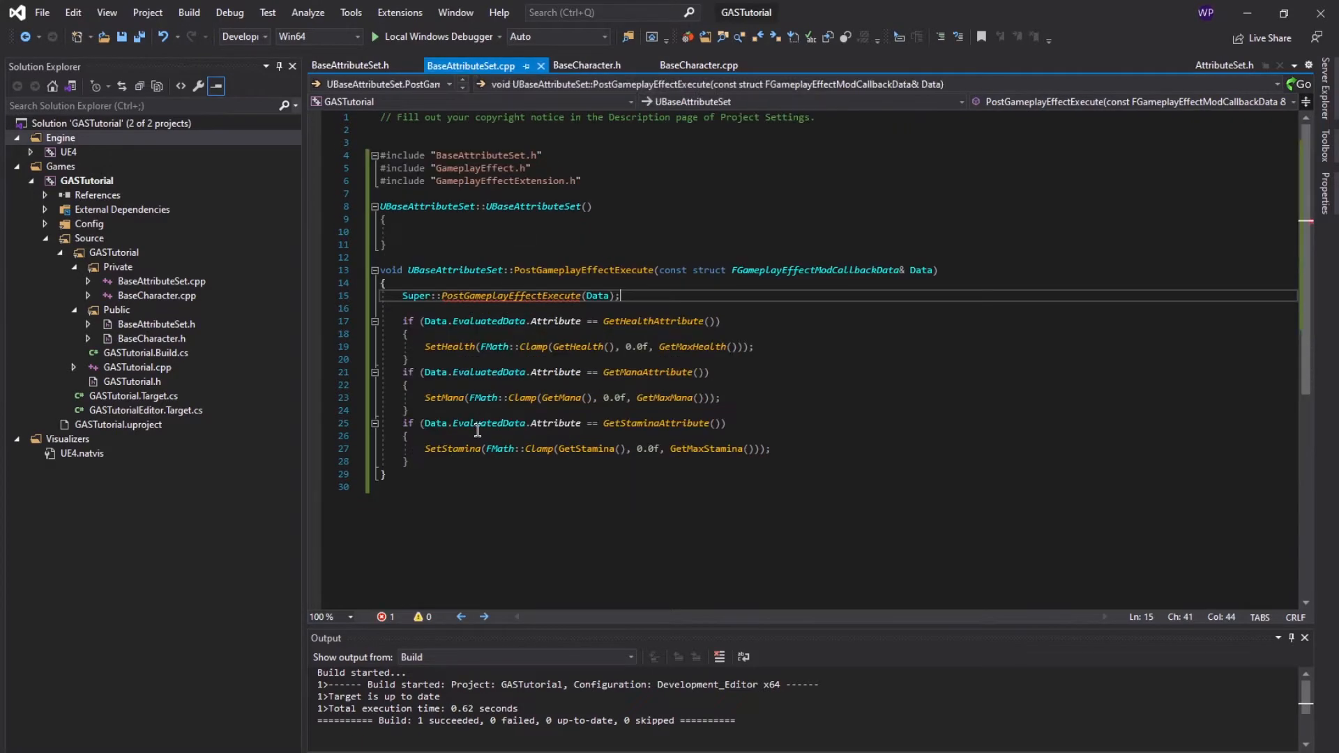
pyautogui.moveTo(641, 265)
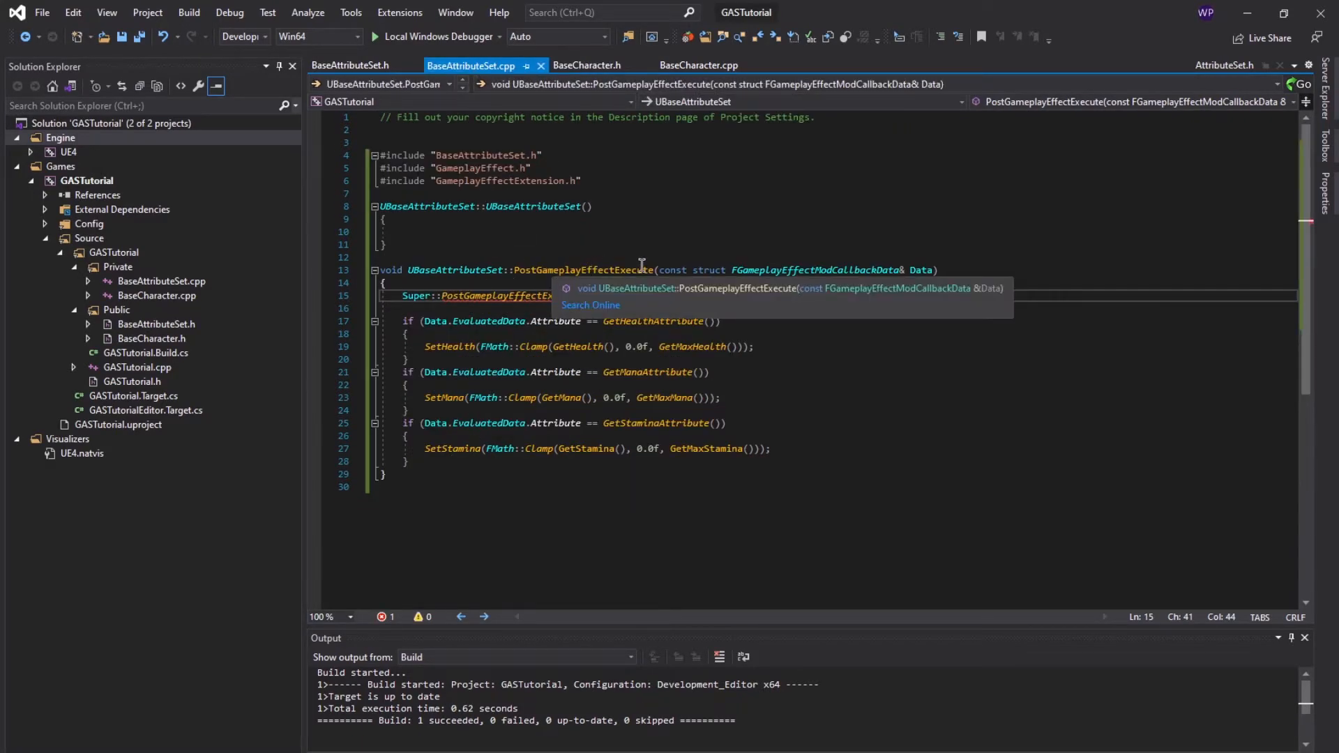
pyautogui.click(588, 64)
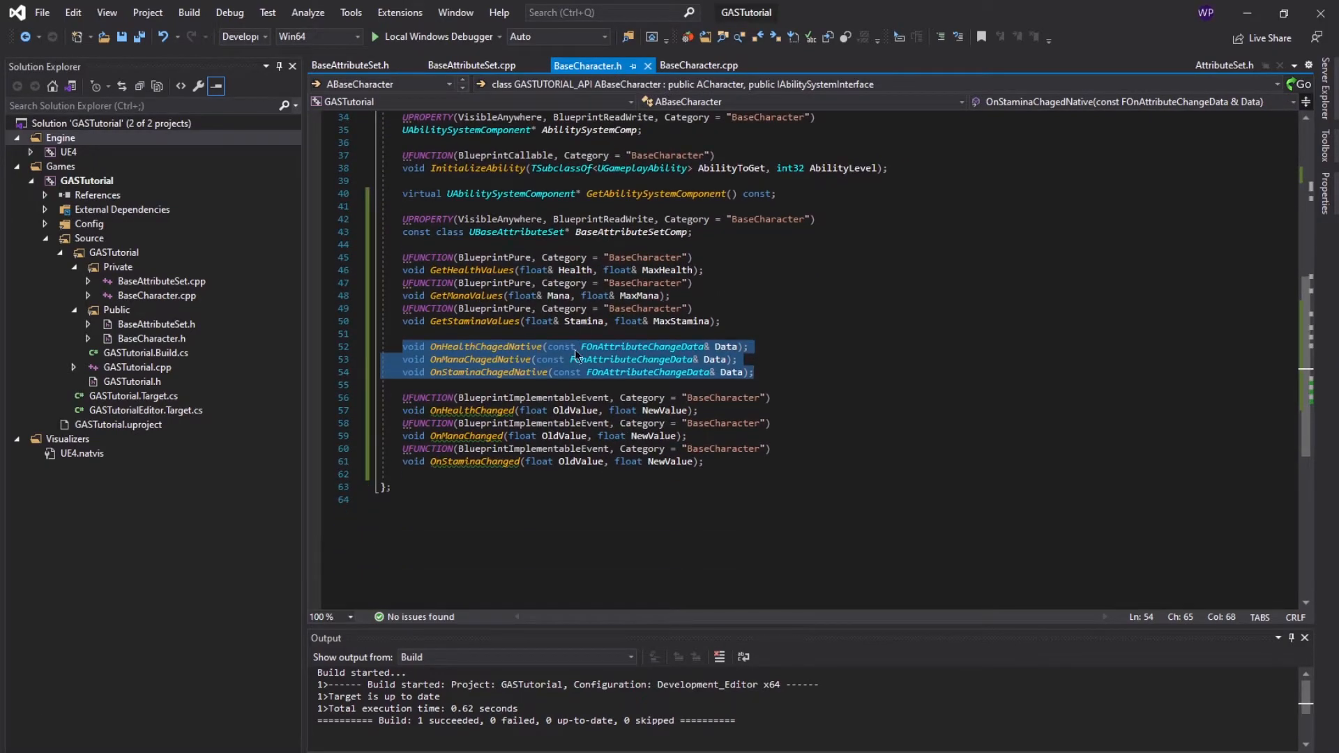
pyautogui.click(399, 385)
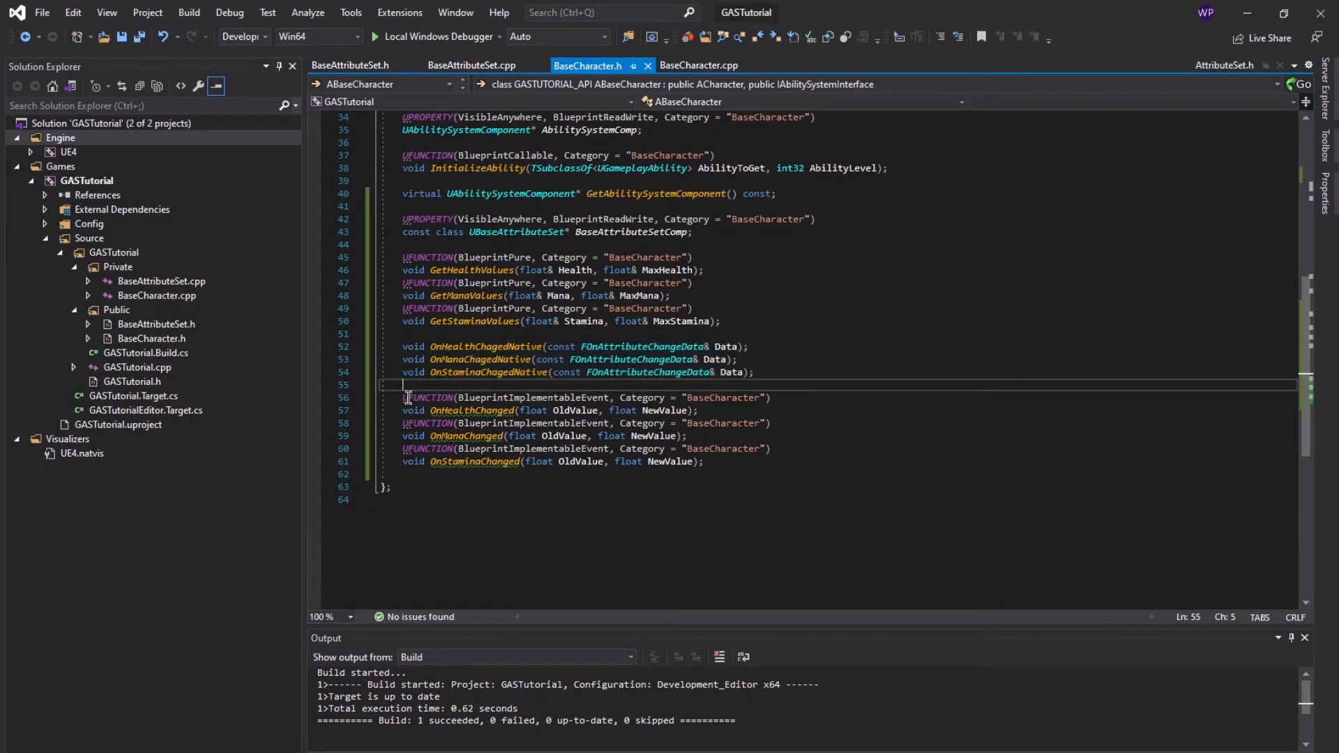
pyautogui.moveTo(406, 397); pyautogui.dragTo(703, 462)
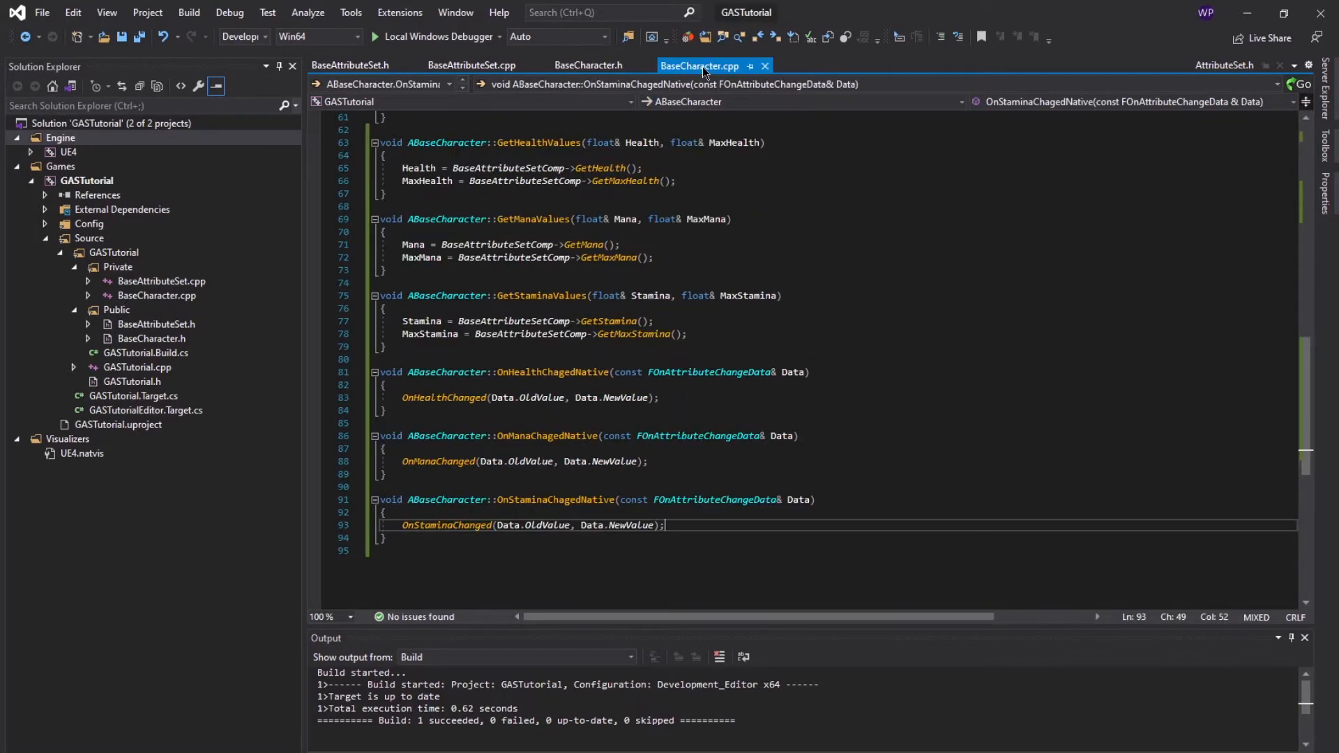
# - Reveal BeginPlay in BaseCharacter.cpp and highlight the AbilitySystemComp references binding the change callbacks
pyautogui.scroll(3)
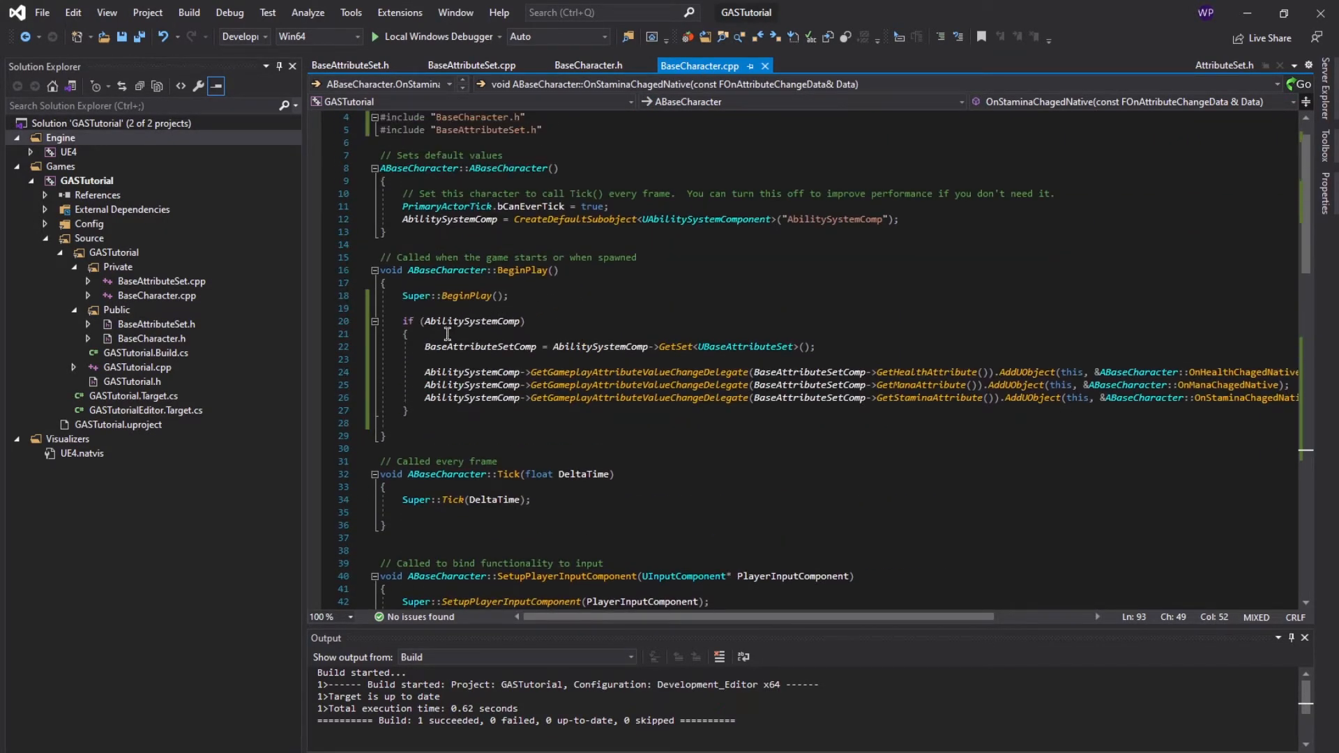
pyautogui.moveTo(476, 321)
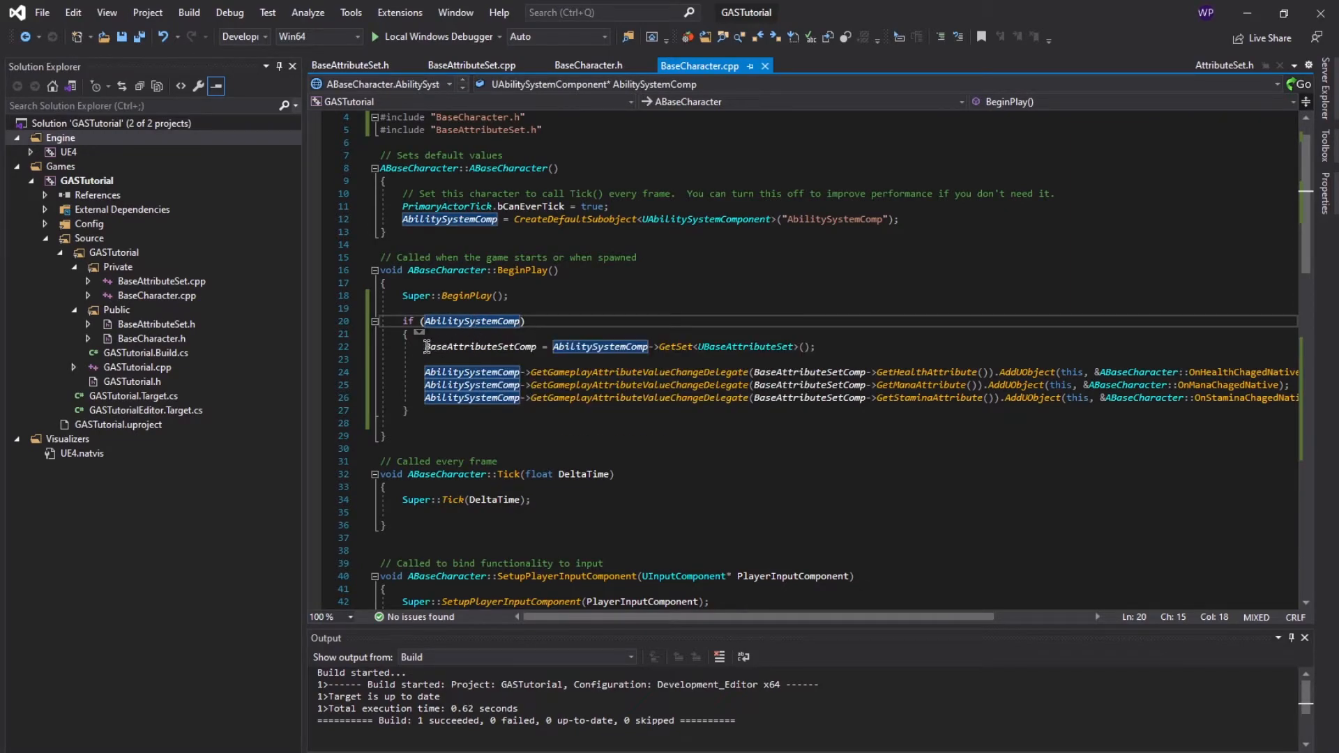
pyautogui.click(680, 346)
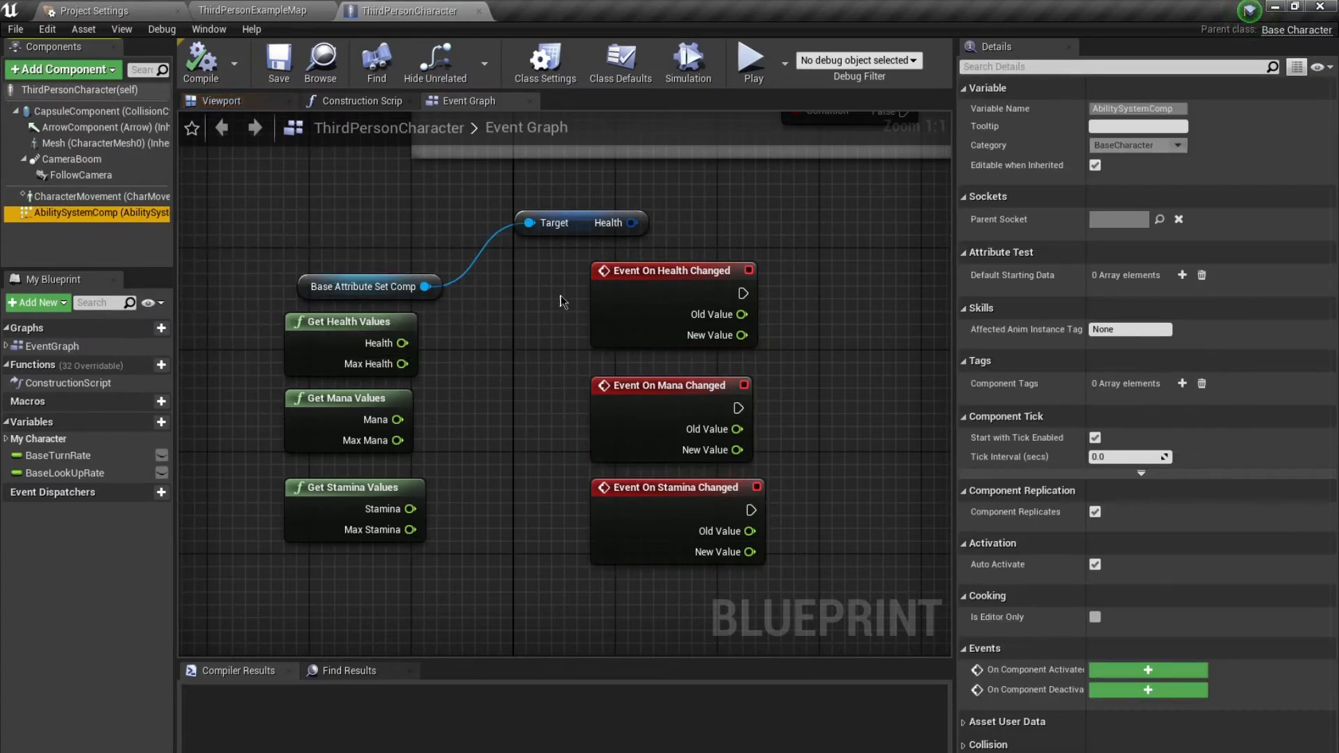
pyautogui.moveTo(994, 282)
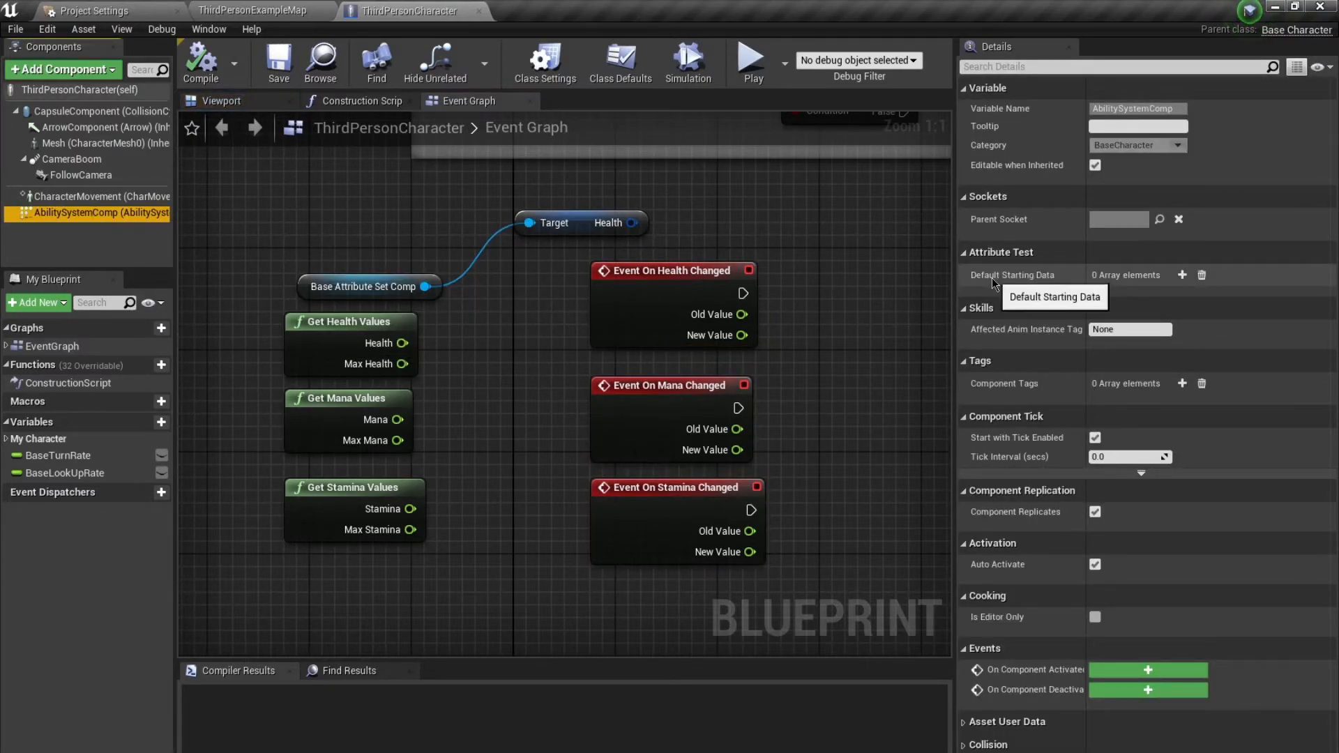
pyautogui.moveTo(896, 368)
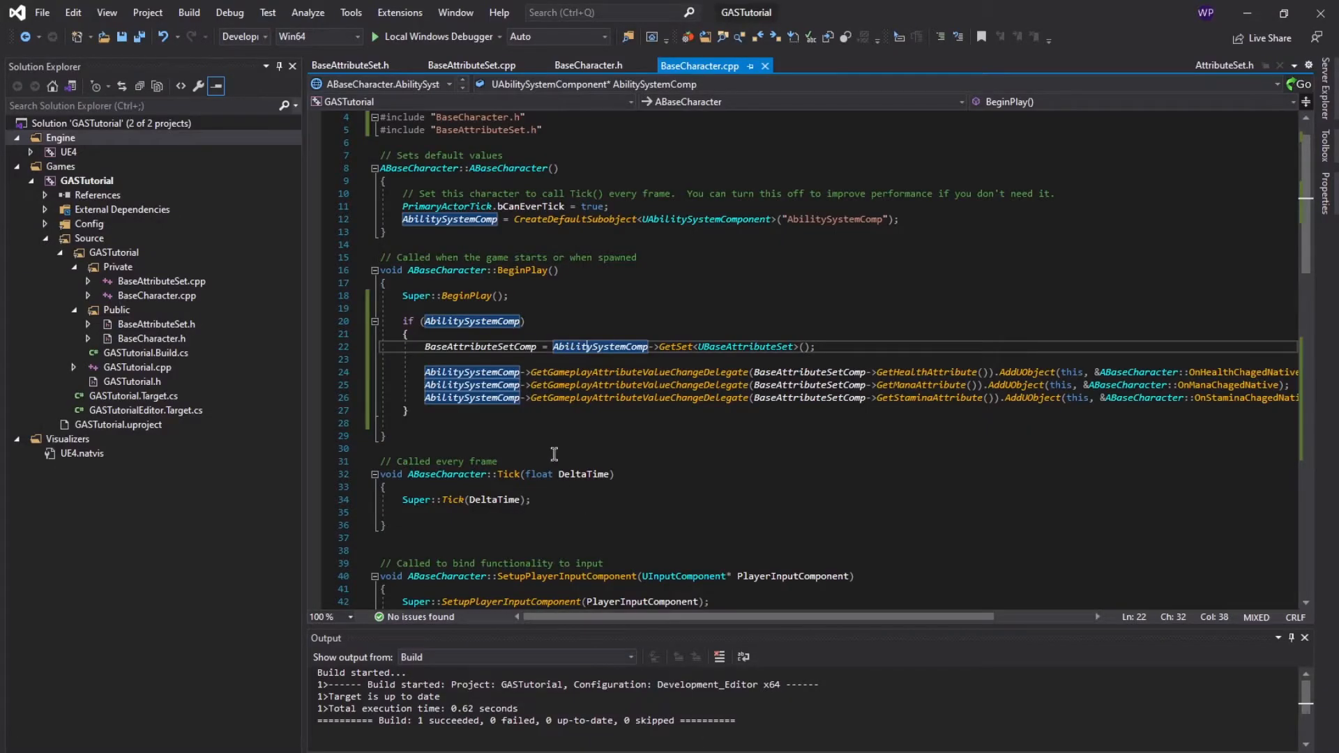
pyautogui.moveTo(591, 335)
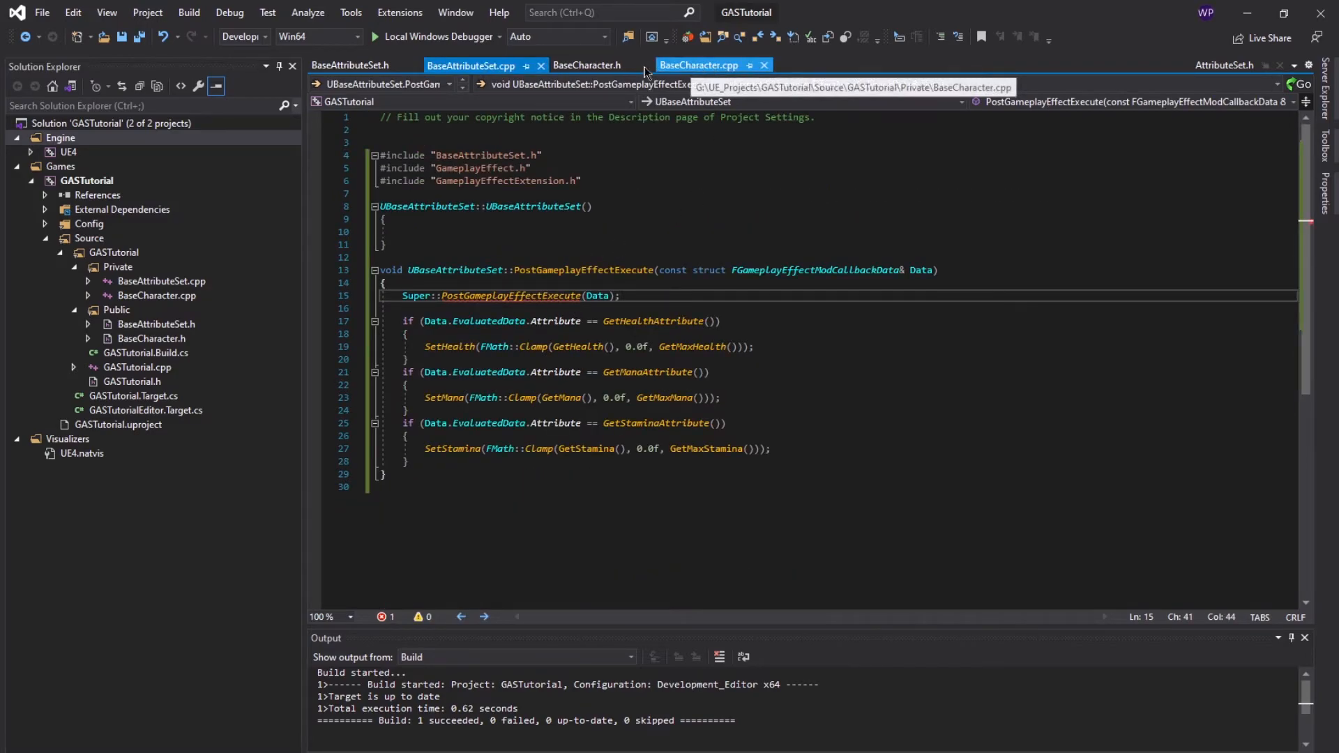
pyautogui.click(586, 65)
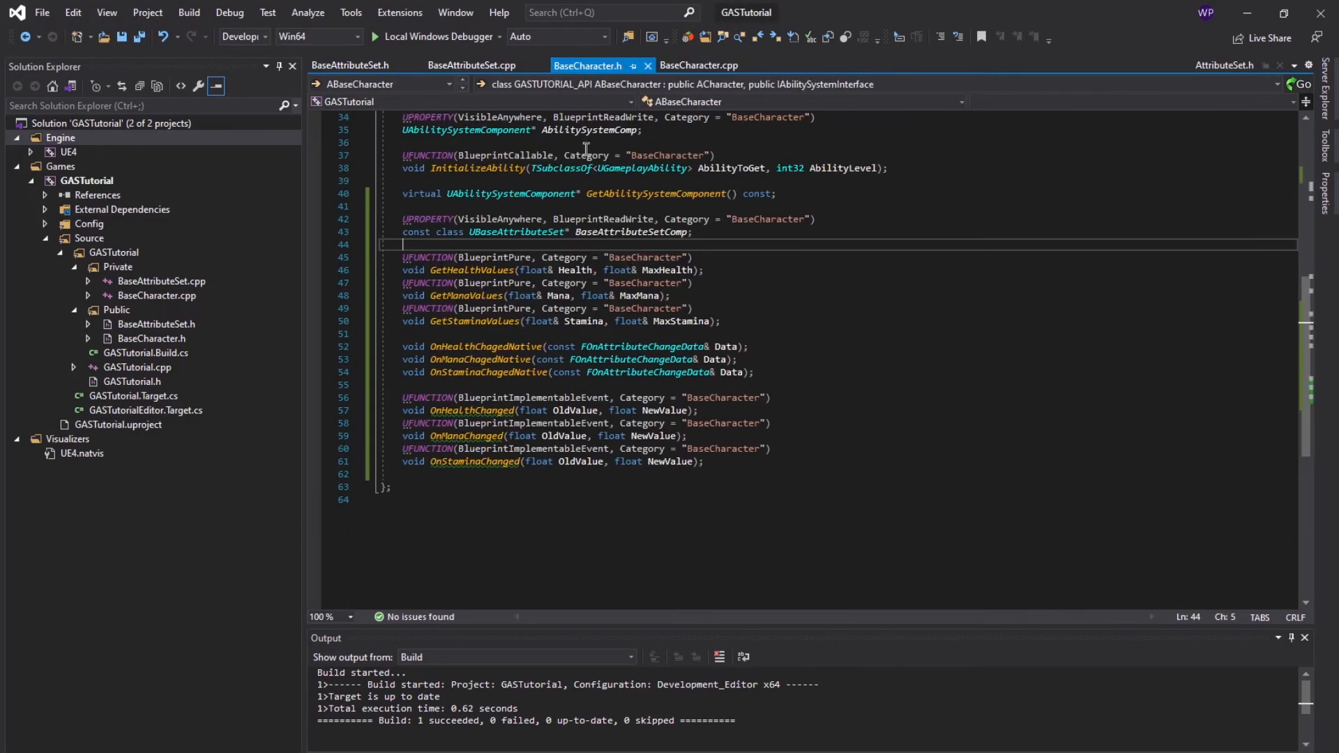
pyautogui.click(698, 64)
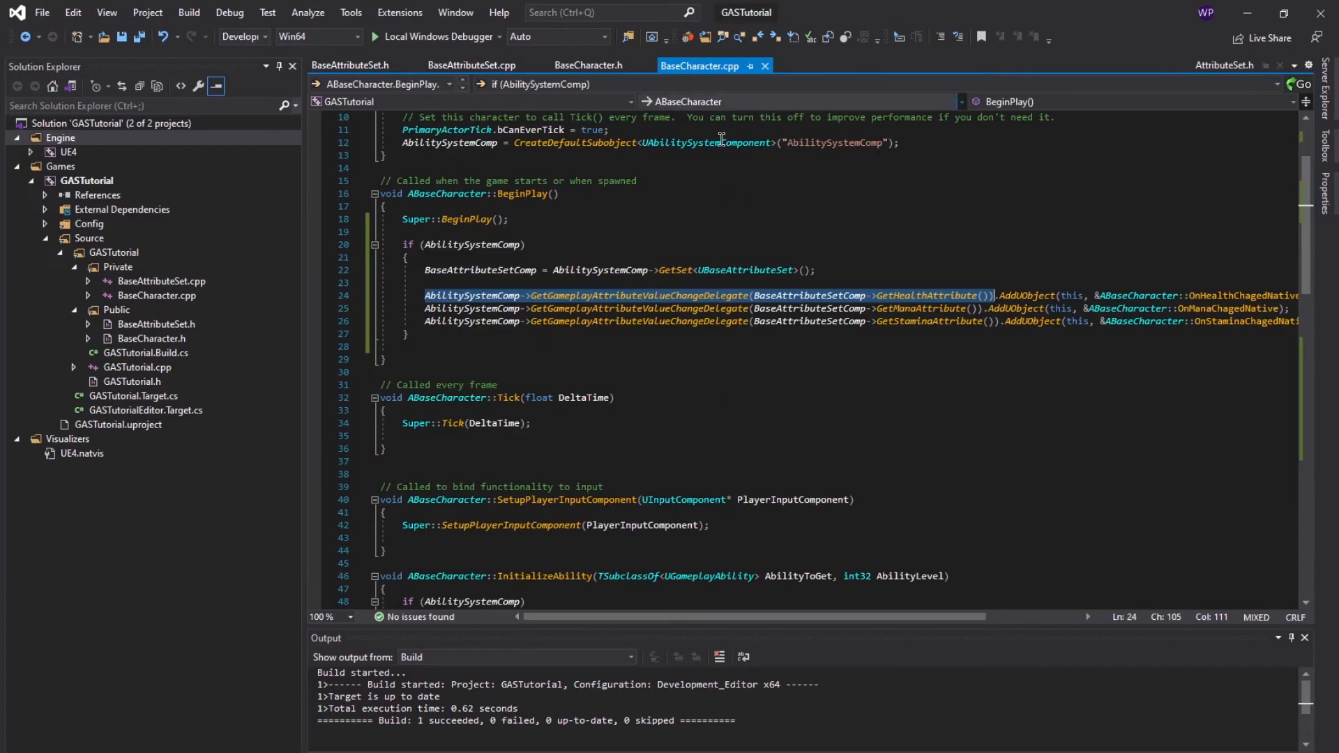
pyautogui.moveTo(946, 308)
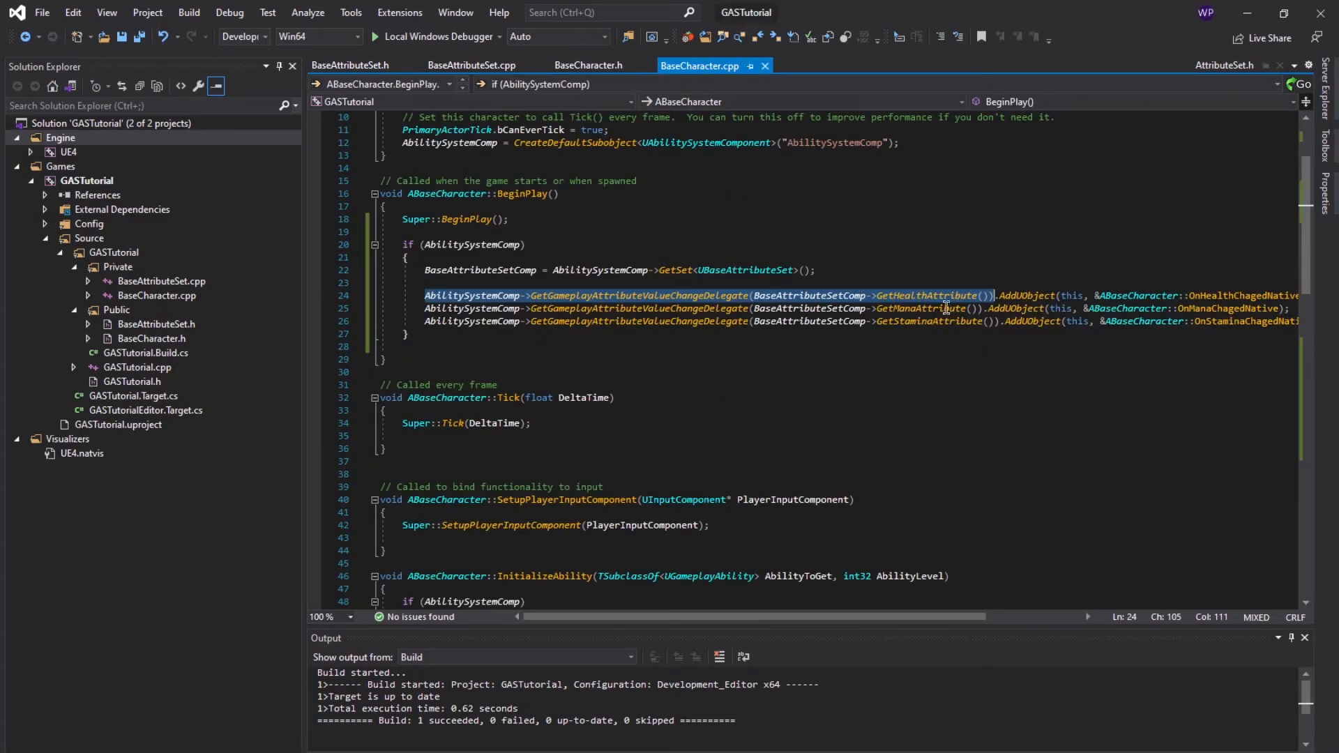
pyautogui.scroll(-3)
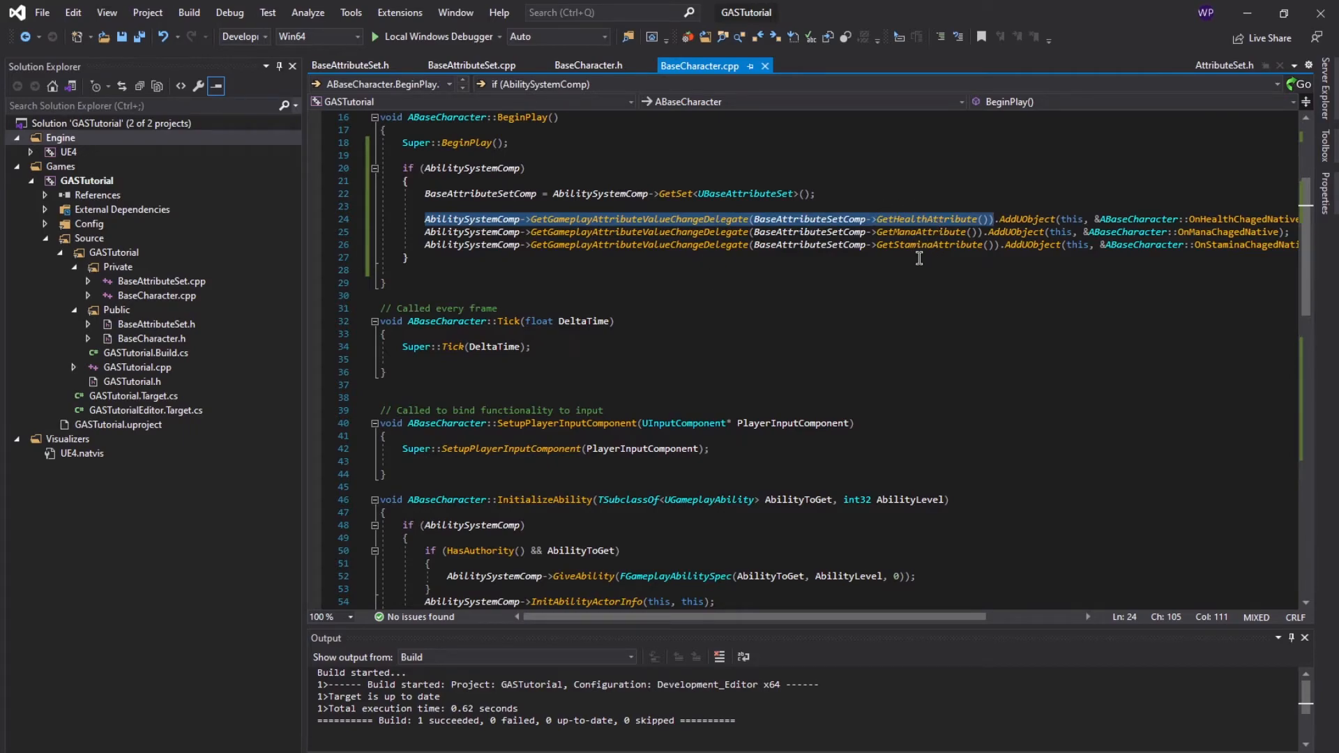
pyautogui.moveTo(646, 275)
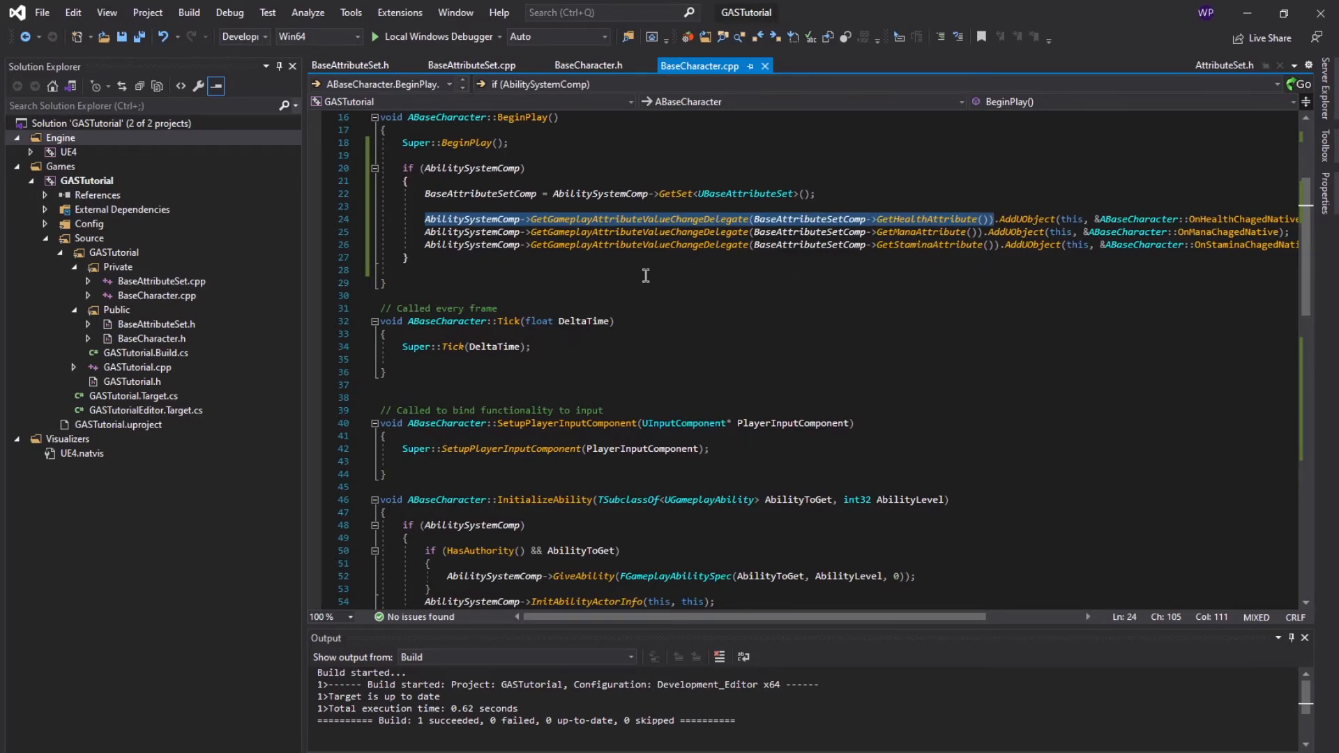
pyautogui.scroll(-3)
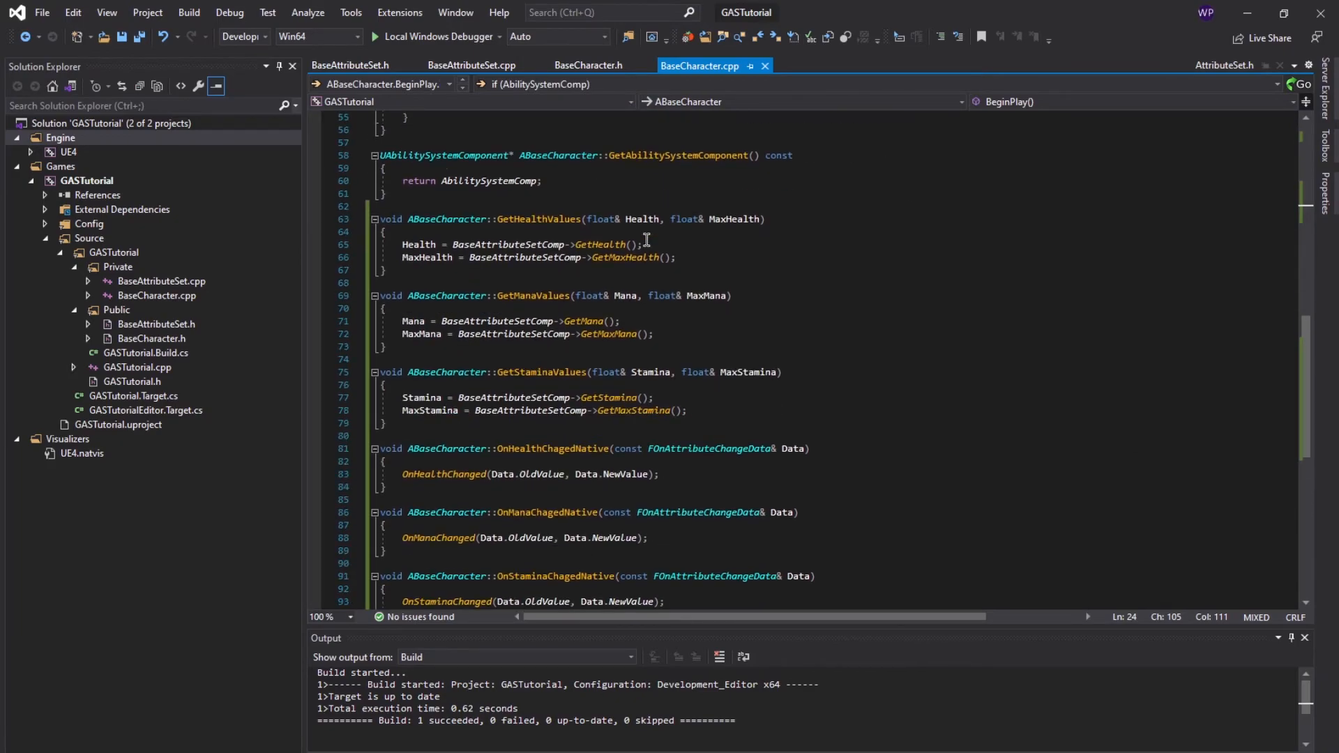
pyautogui.click(504, 256)
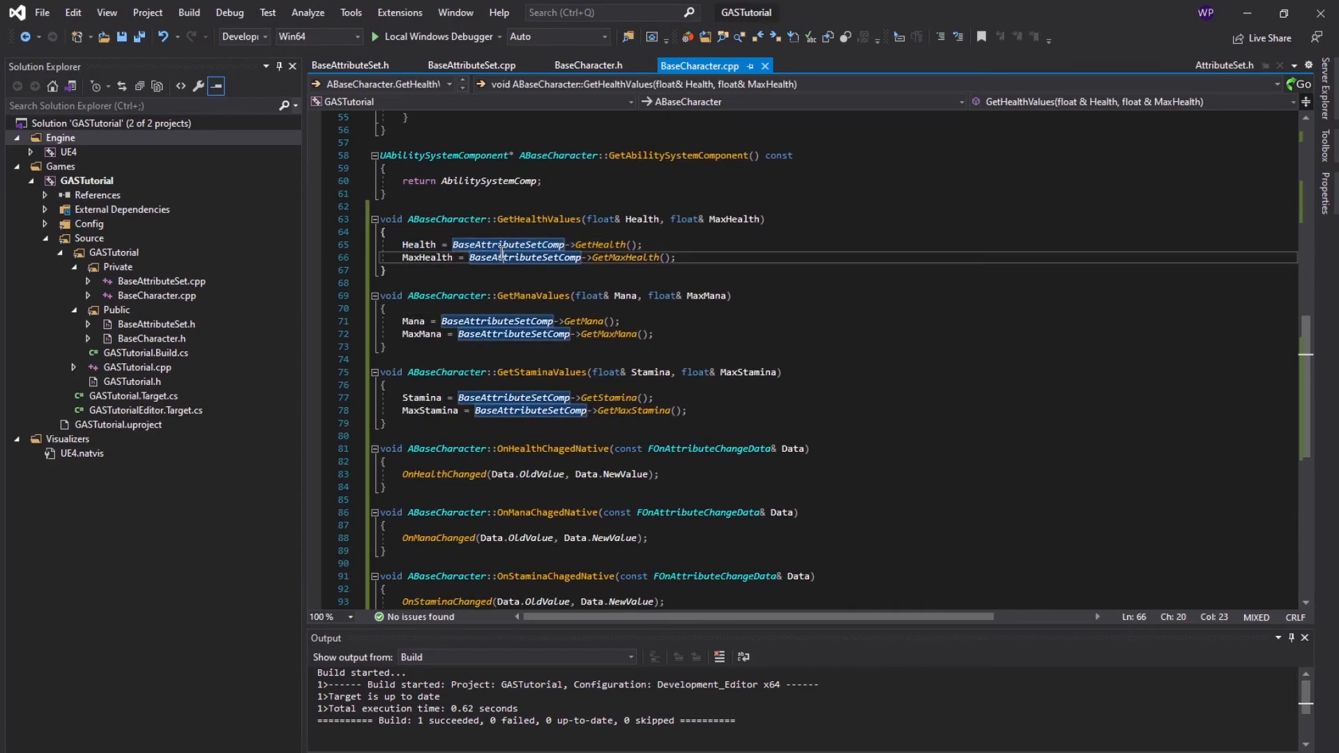
pyautogui.moveTo(525, 257)
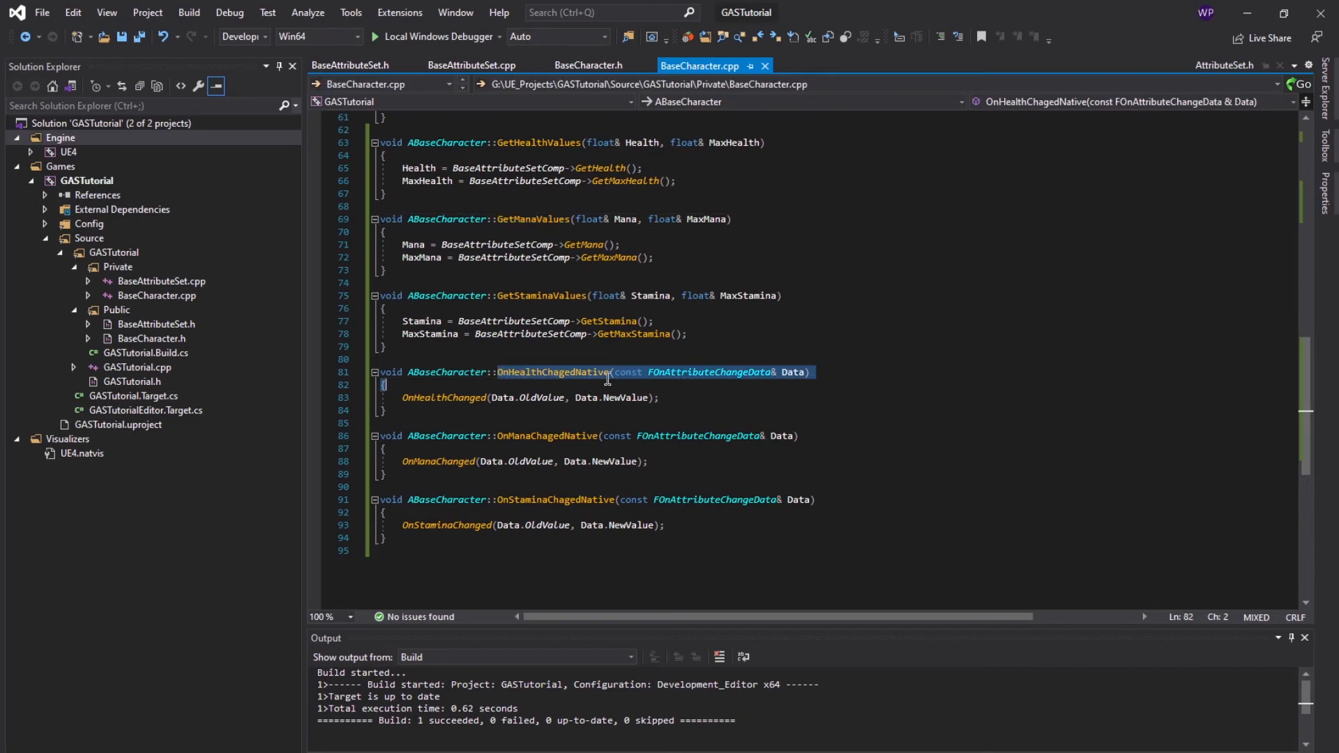
pyautogui.doubleClick(444, 397)
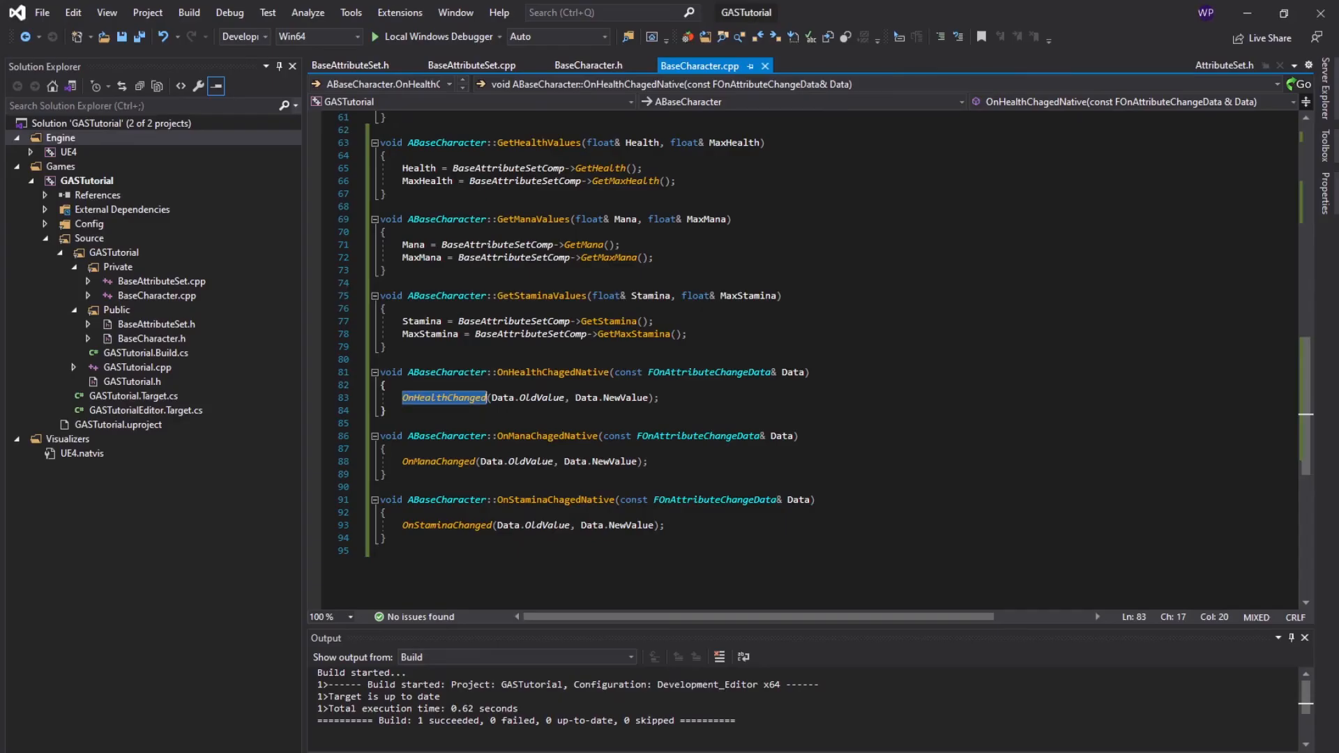
pyautogui.scroll(-3)
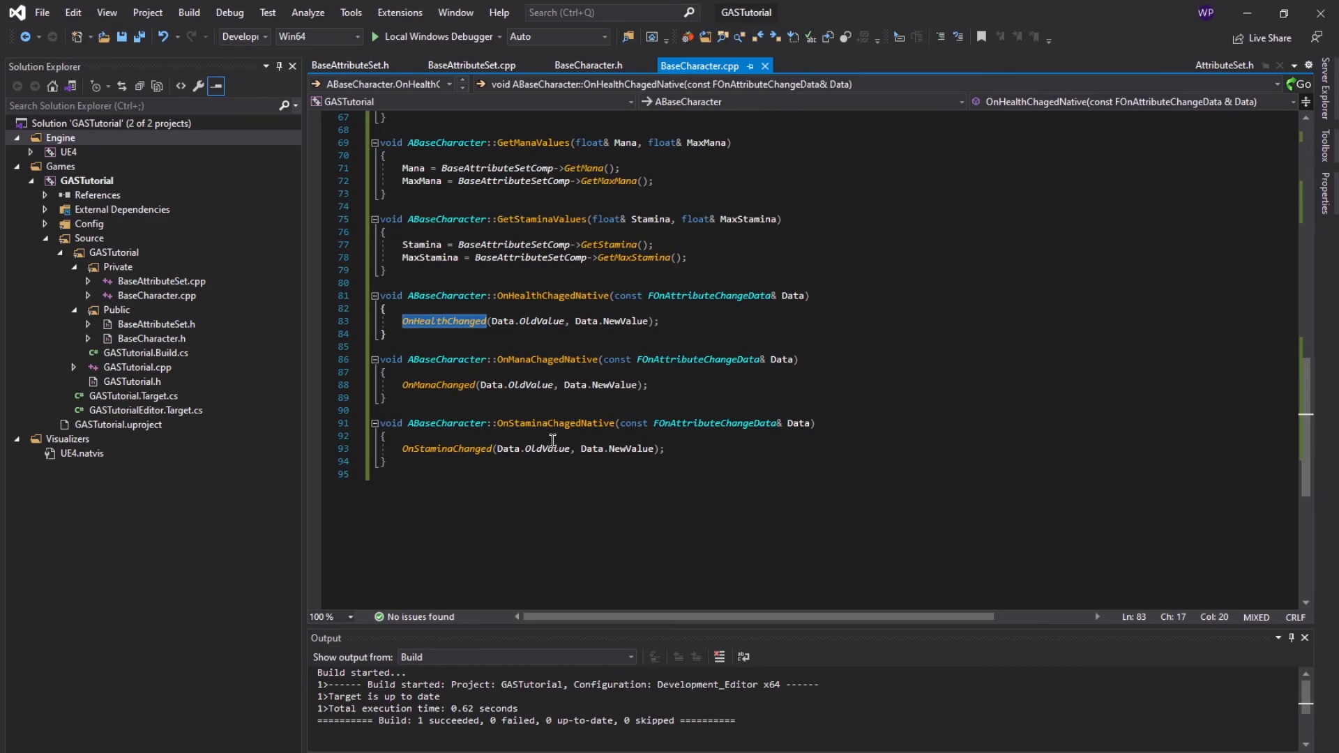
pyautogui.moveTo(555, 438)
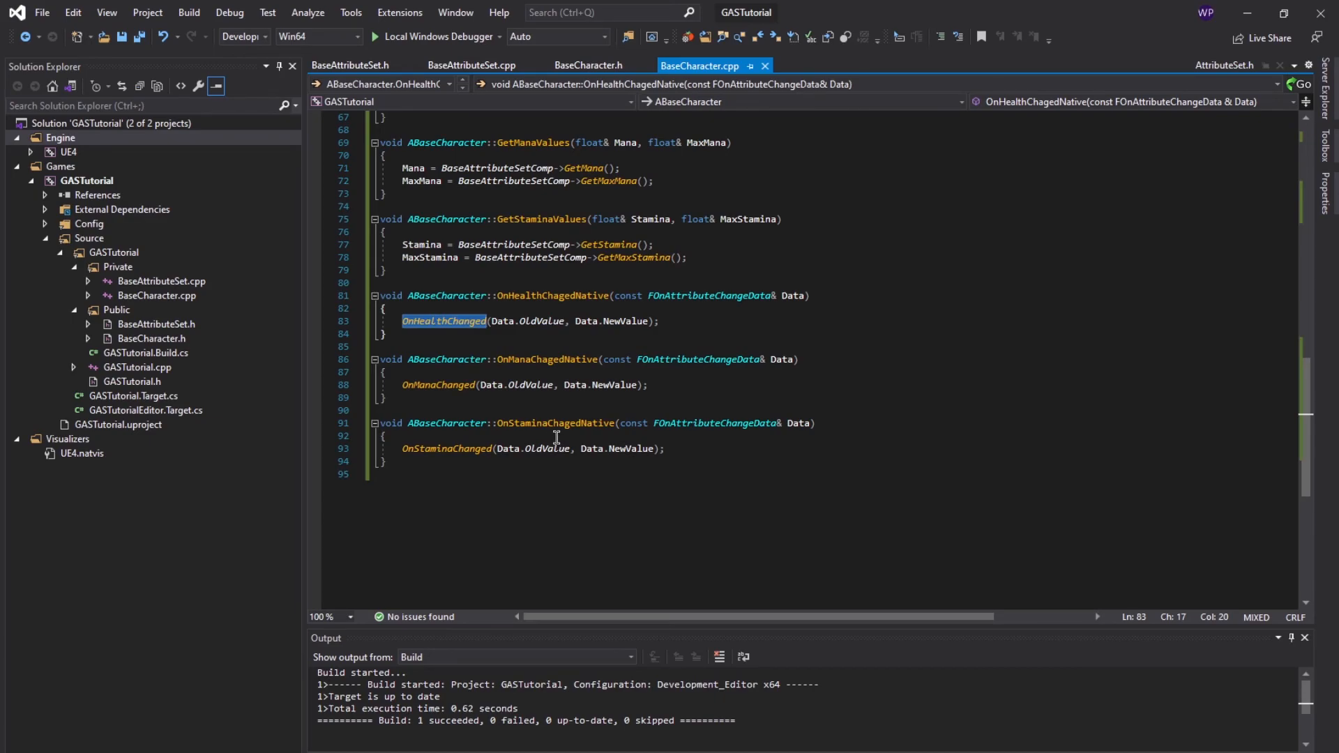